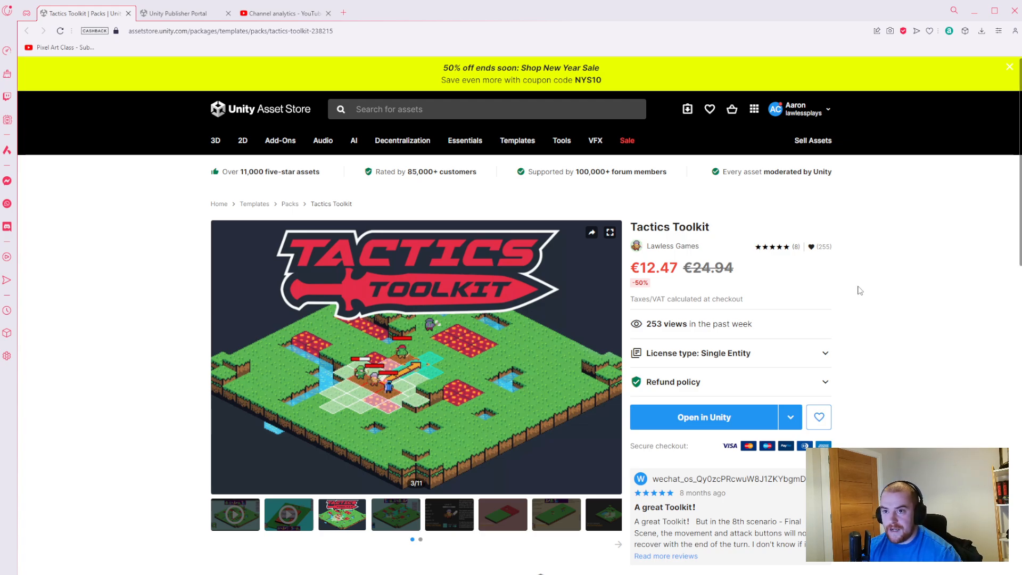
- View the Analytics sales overview and highlight the yearly total of $5,609.42
click(184, 13)
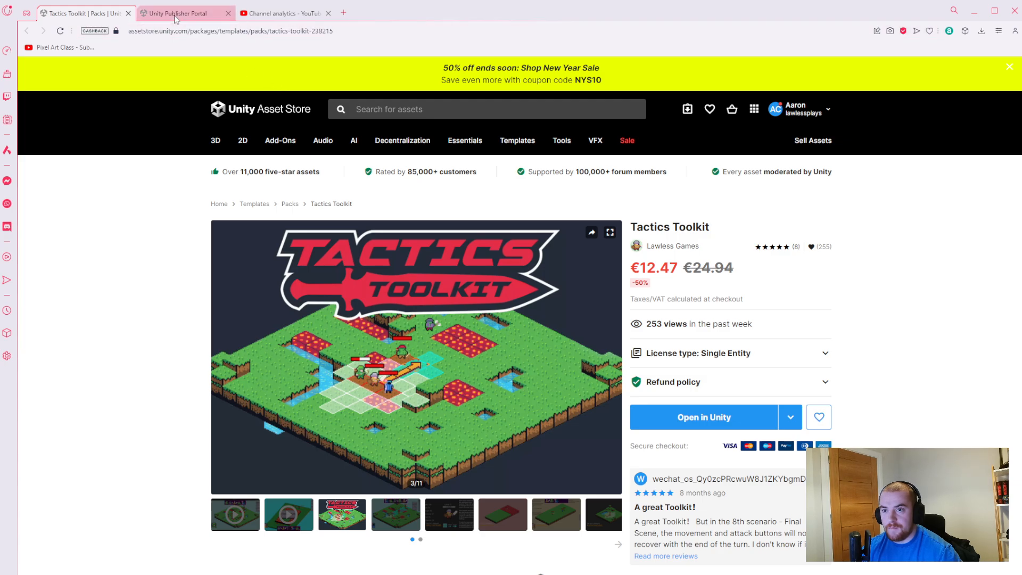
click(182, 13)
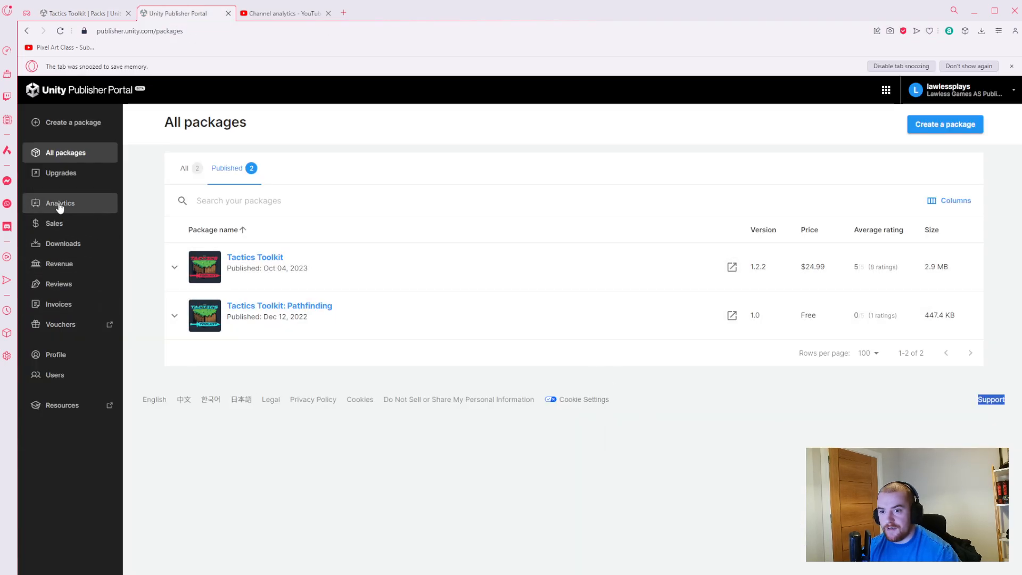
mouse_move(83, 209)
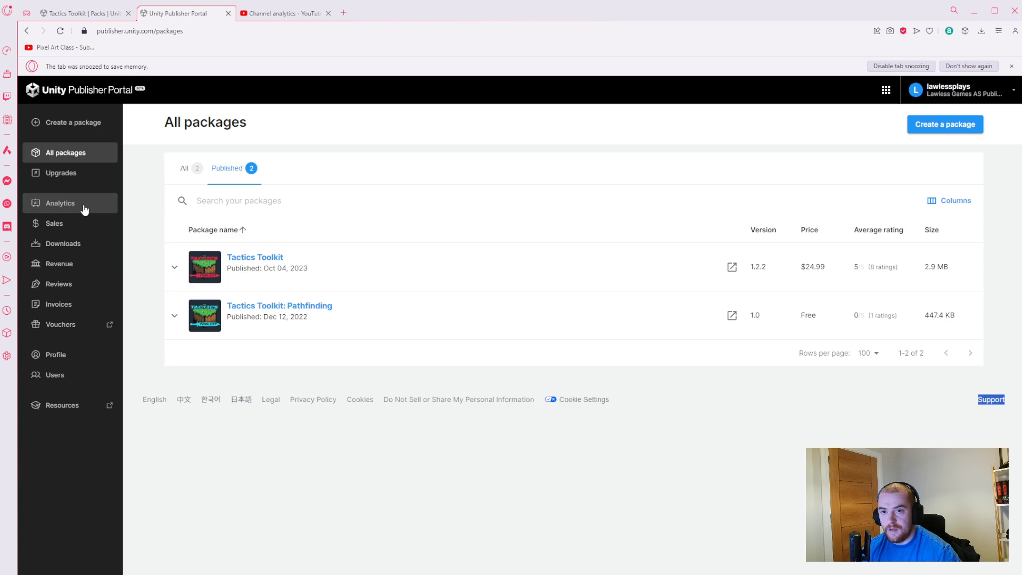
click(60, 203)
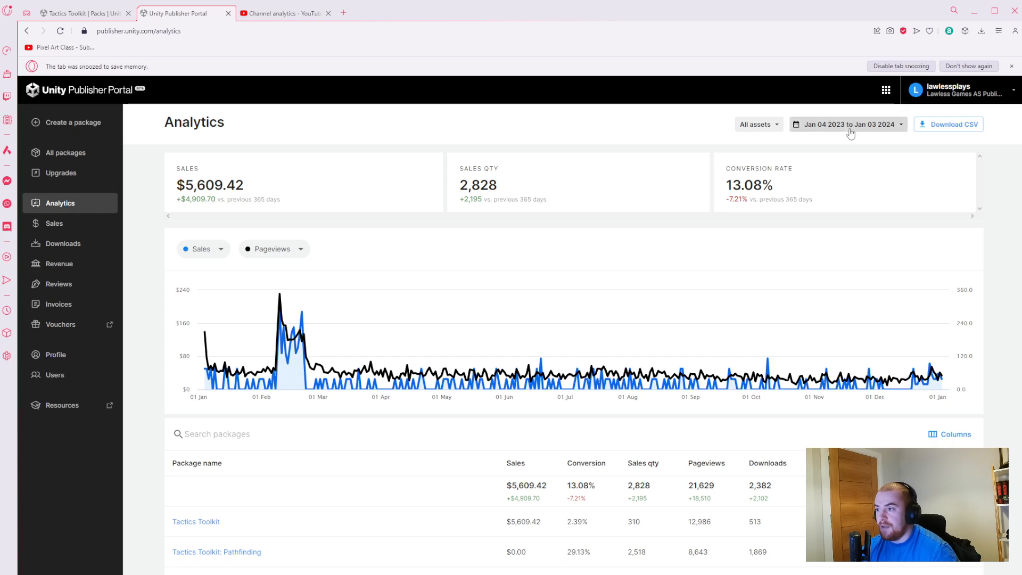
mouse_move(309, 178)
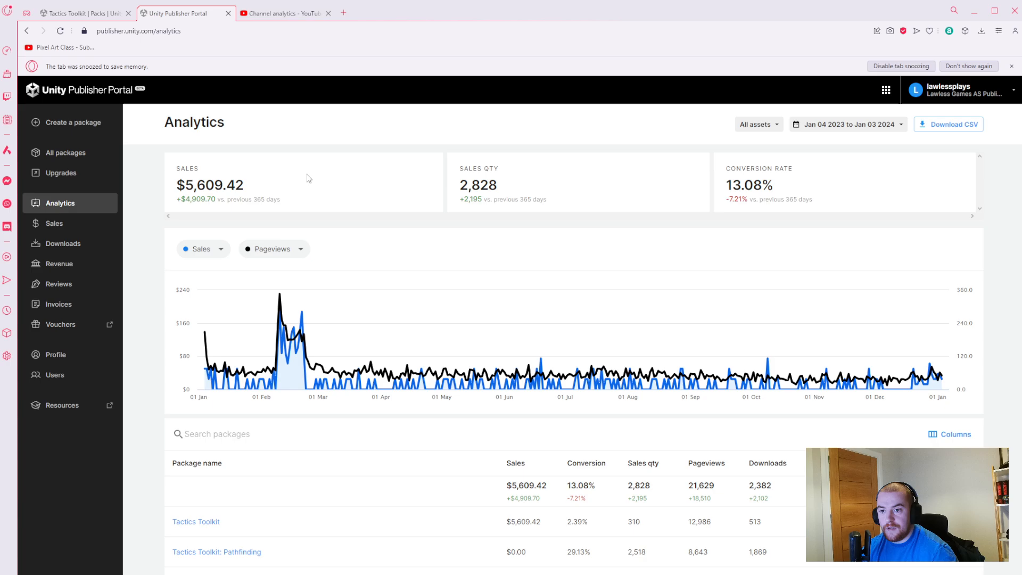
mouse_move(228, 185)
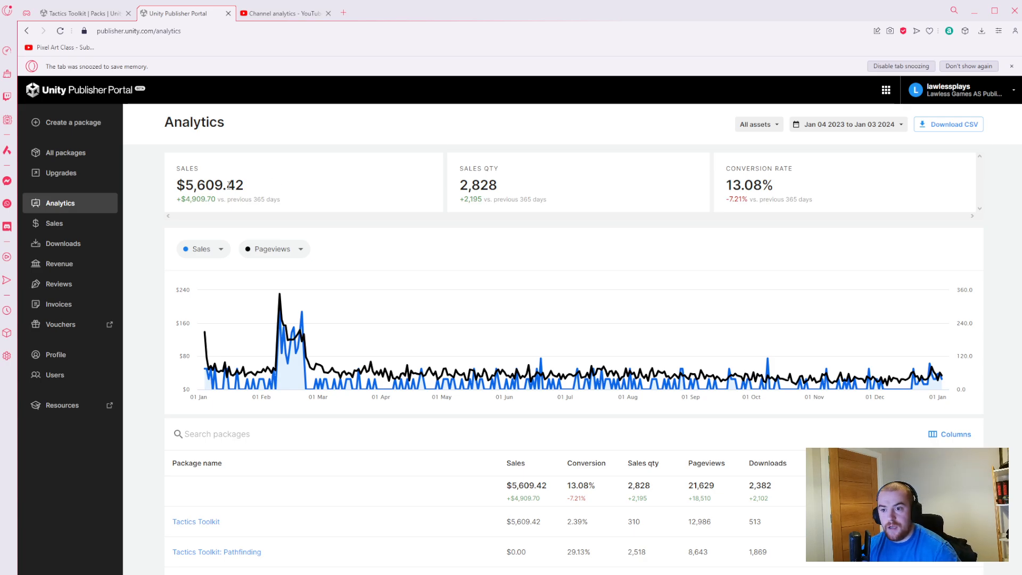
double_click(209, 185)
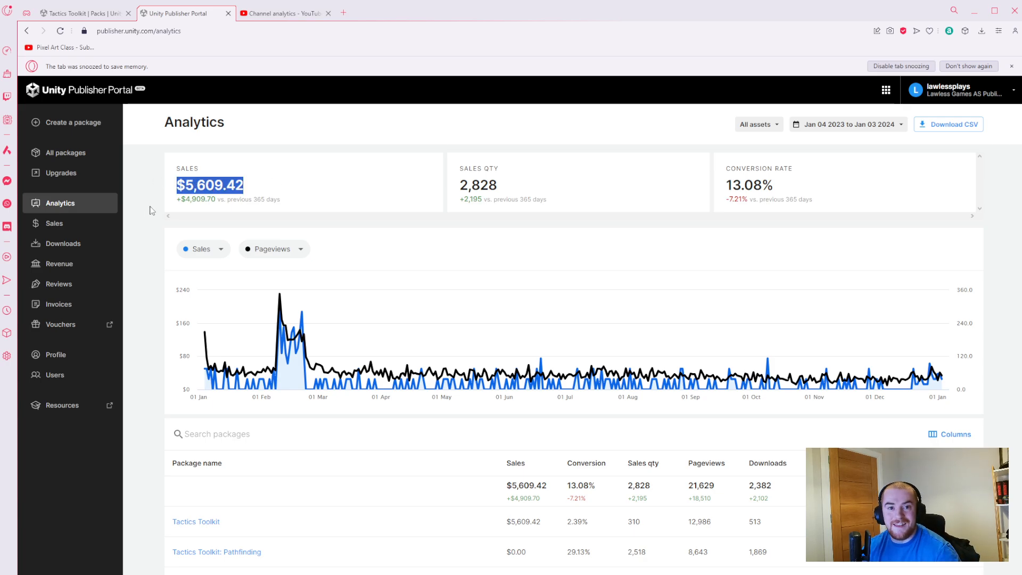
mouse_move(357, 199)
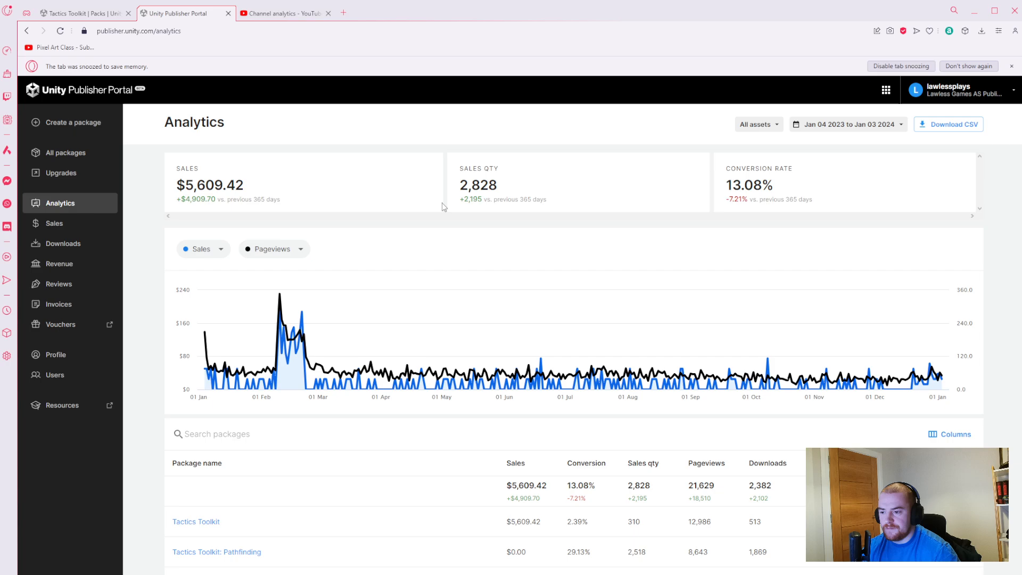
mouse_move(451, 154)
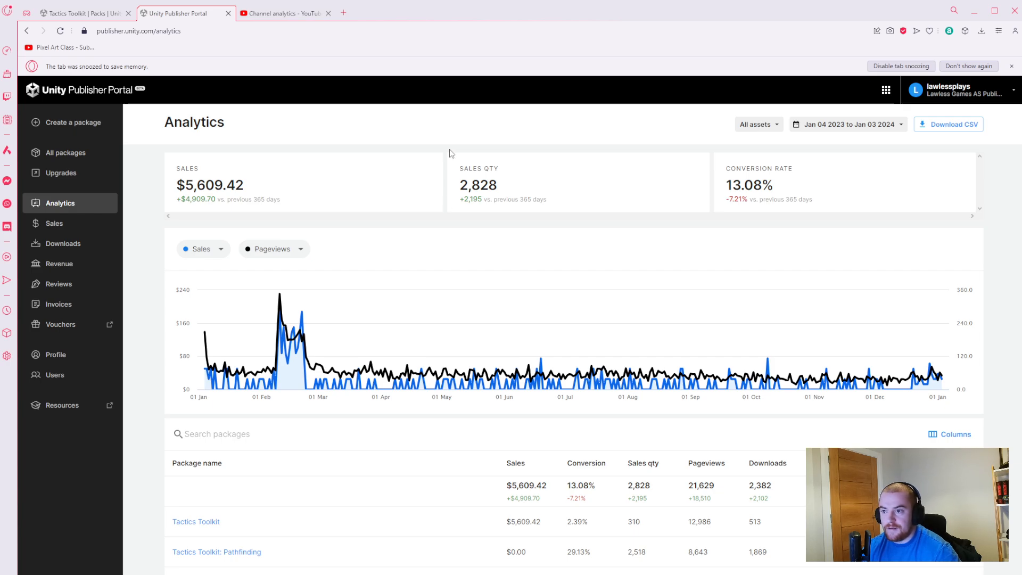
mouse_move(466, 218)
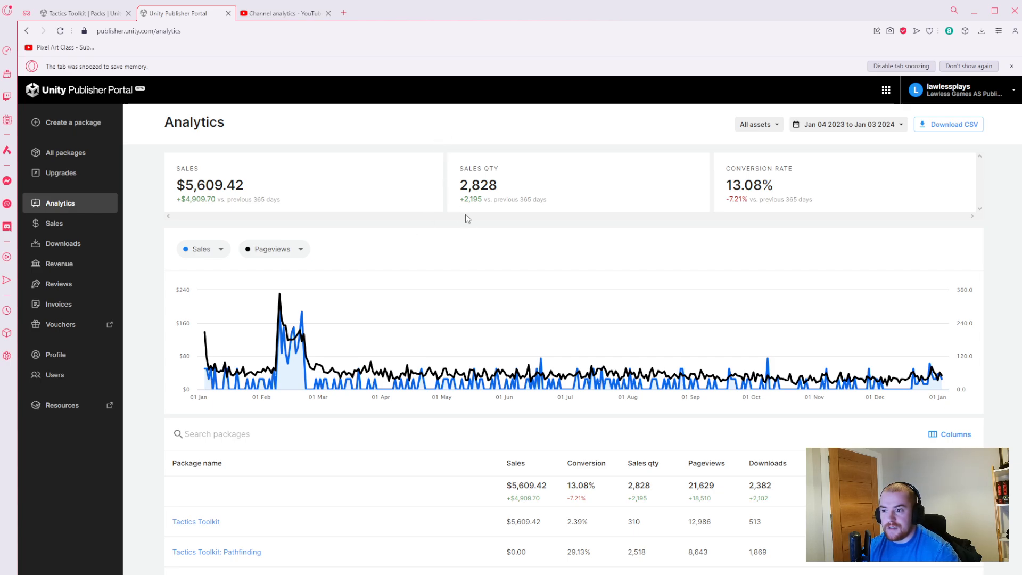
mouse_move(439, 160)
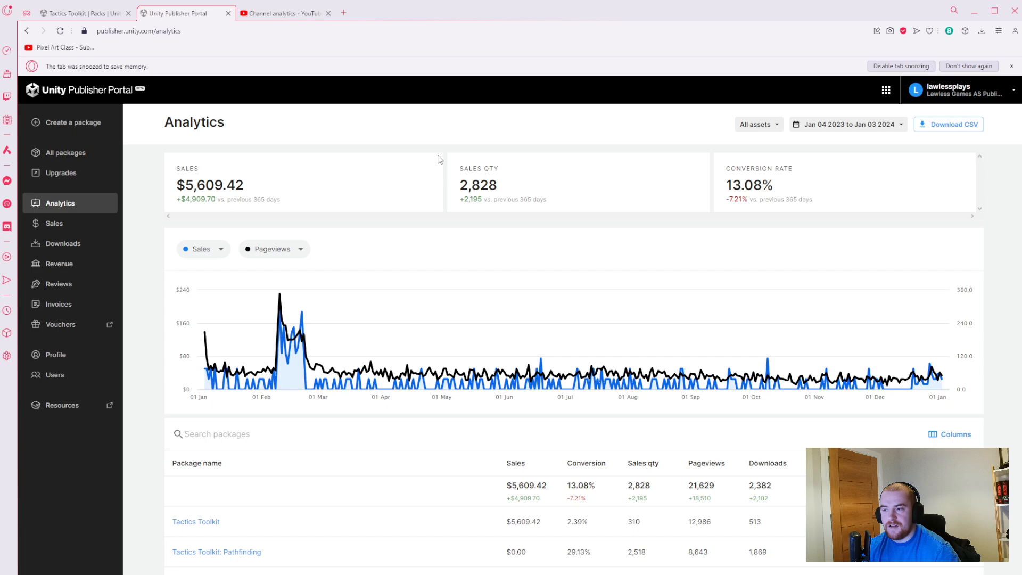
mouse_move(507, 242)
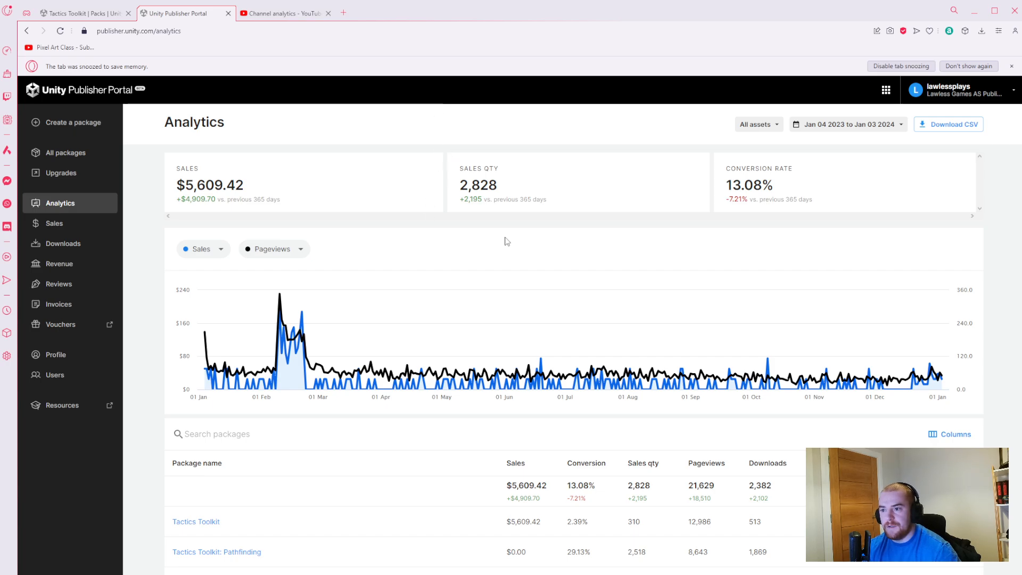
mouse_move(423, 232)
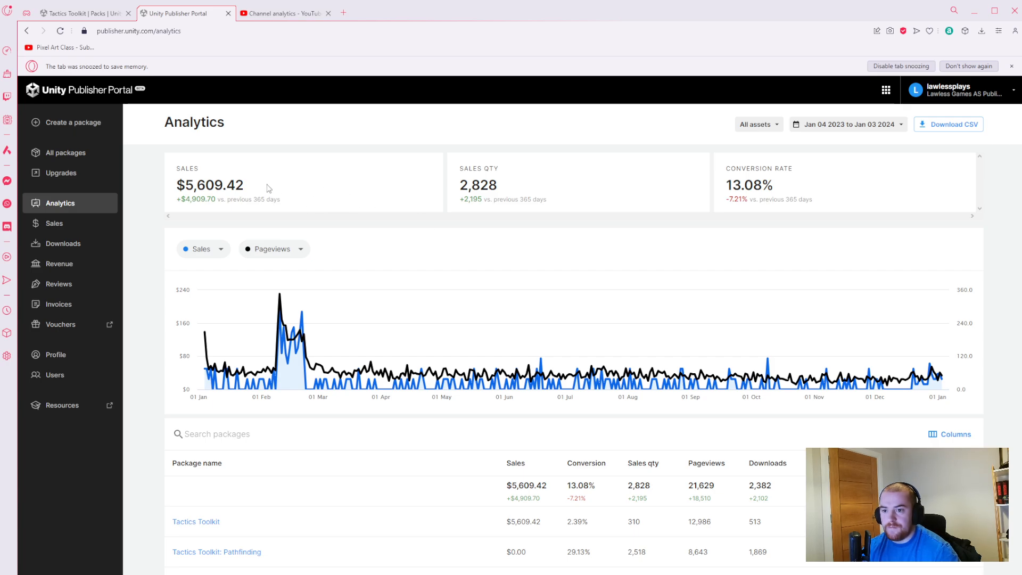
mouse_move(405, 223)
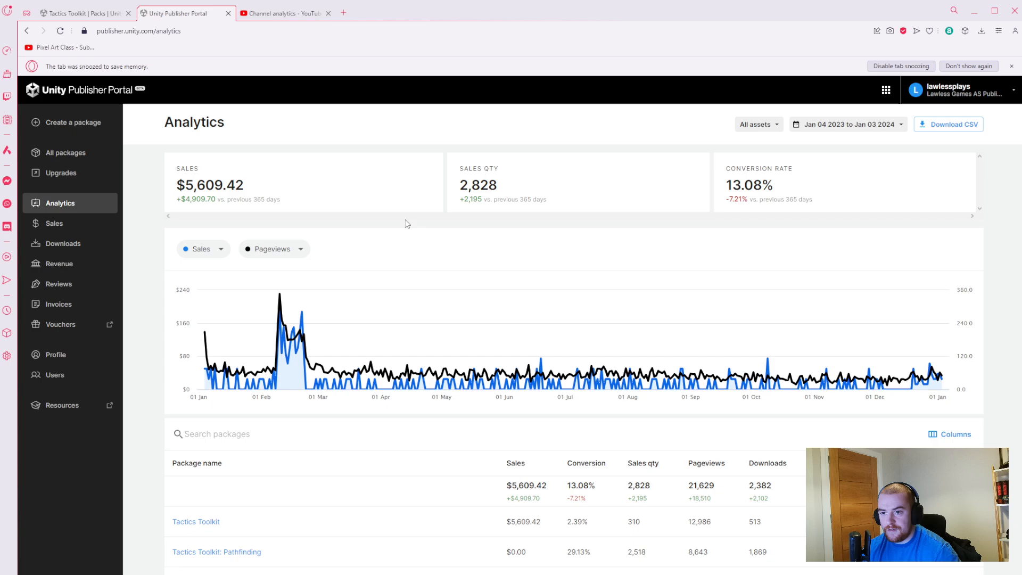
mouse_move(507, 190)
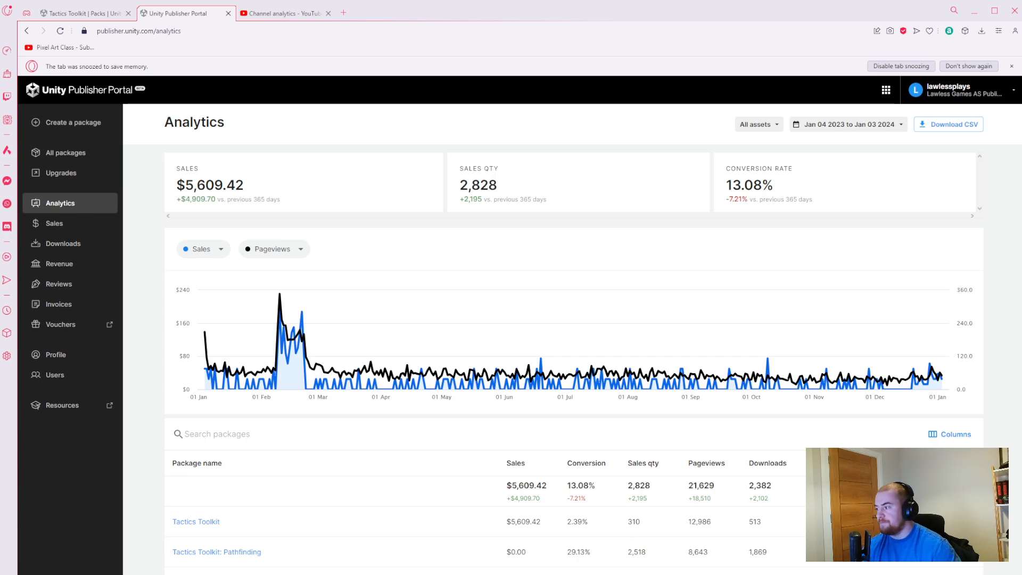
mouse_move(214, 525)
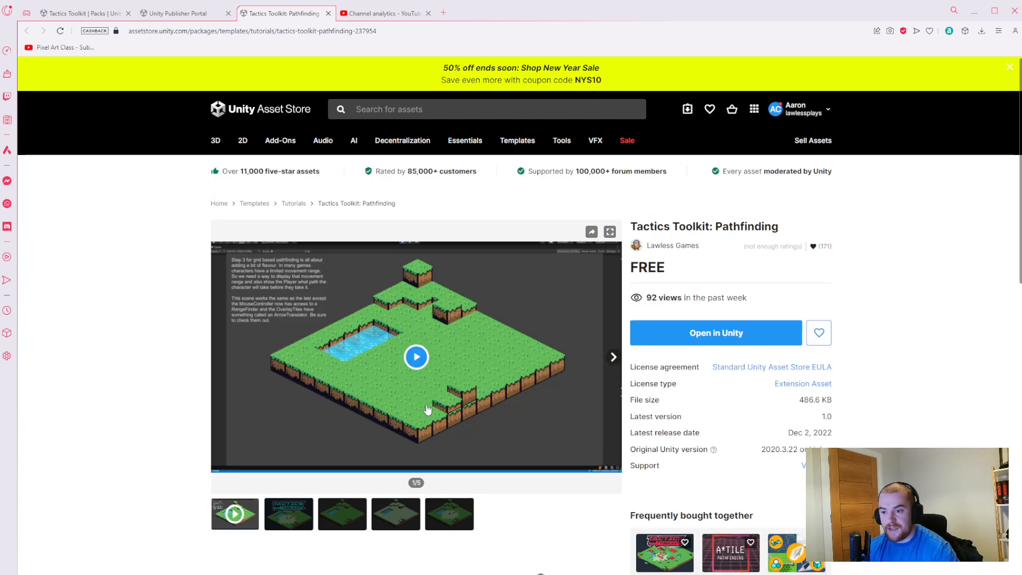
- Start the Pathfinding package's preview video playing on its store page
click(416, 357)
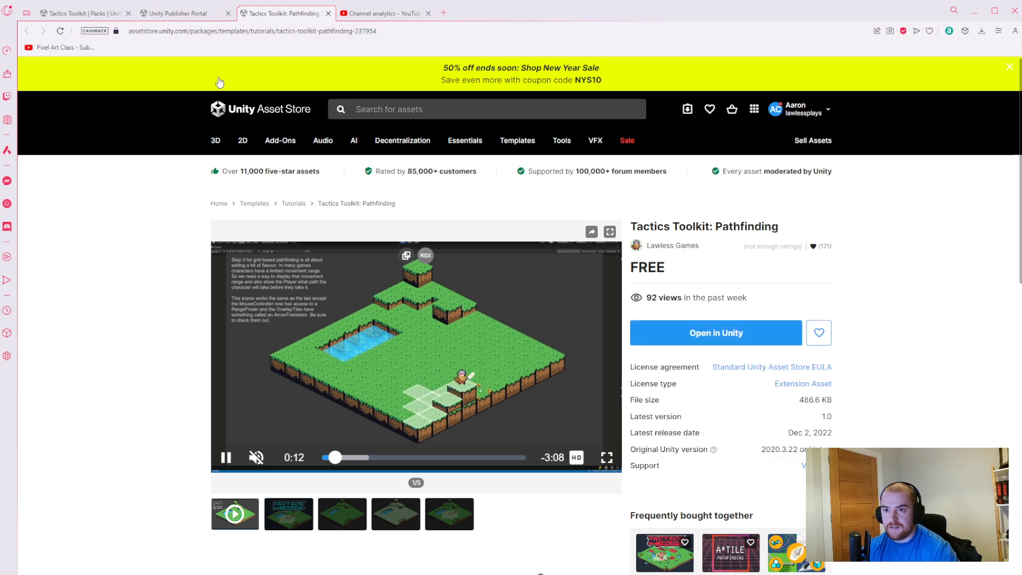
- Filter the analytics to Tactics Toolkit only: $5,609.42 sales, 310 units, 2.39% conversion
click(184, 13)
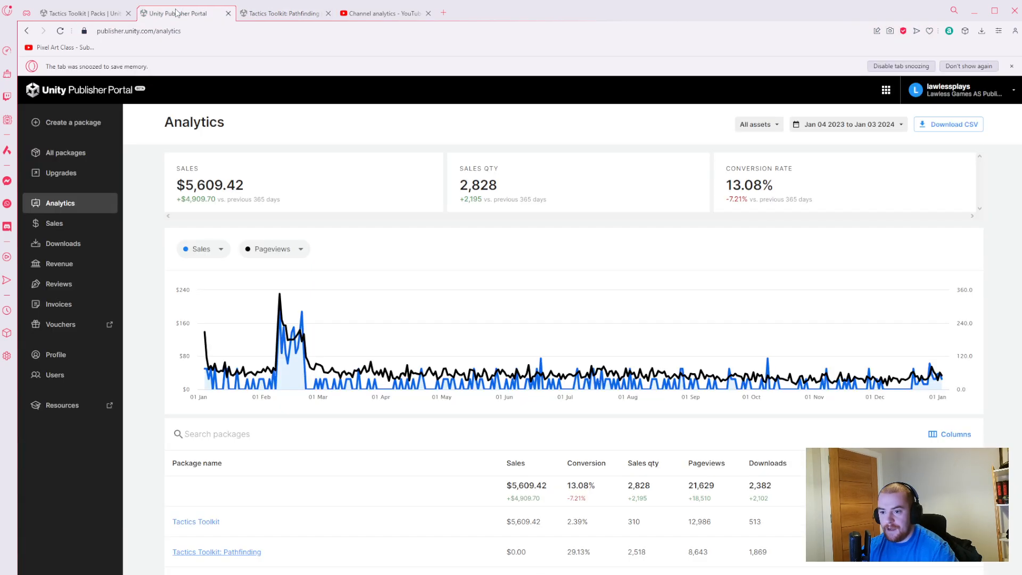
mouse_move(610, 571)
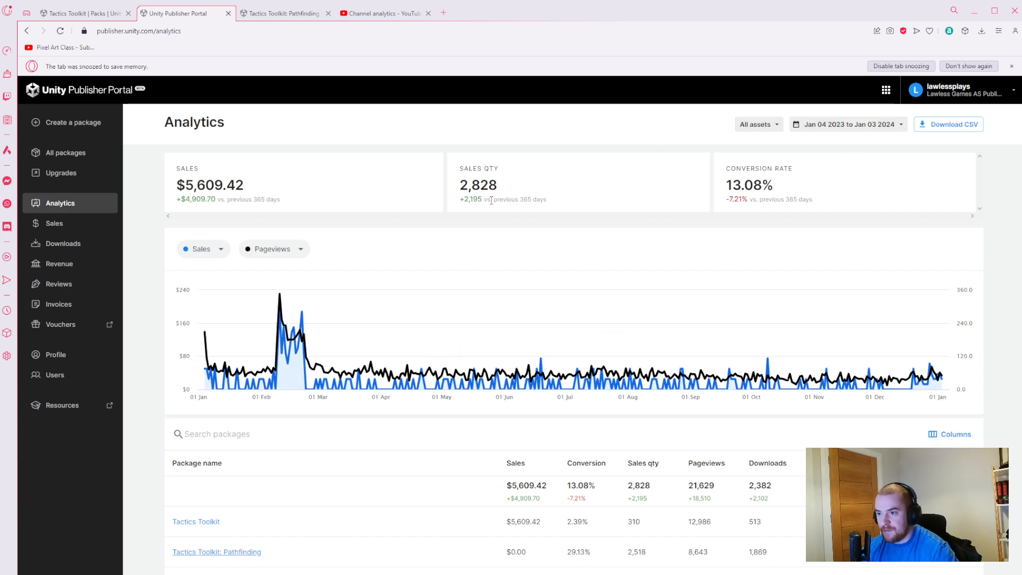
click(756, 123)
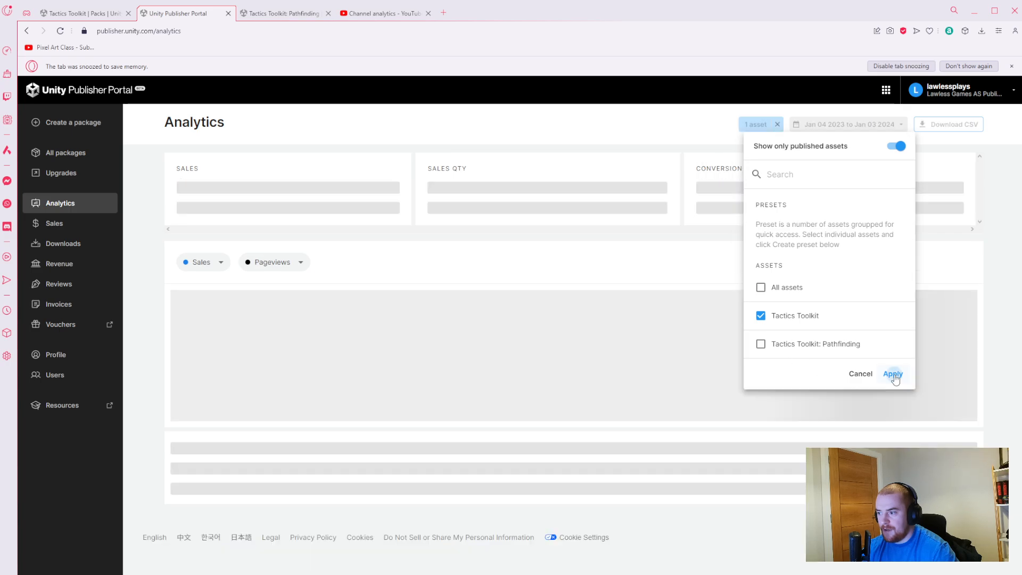
click(893, 374)
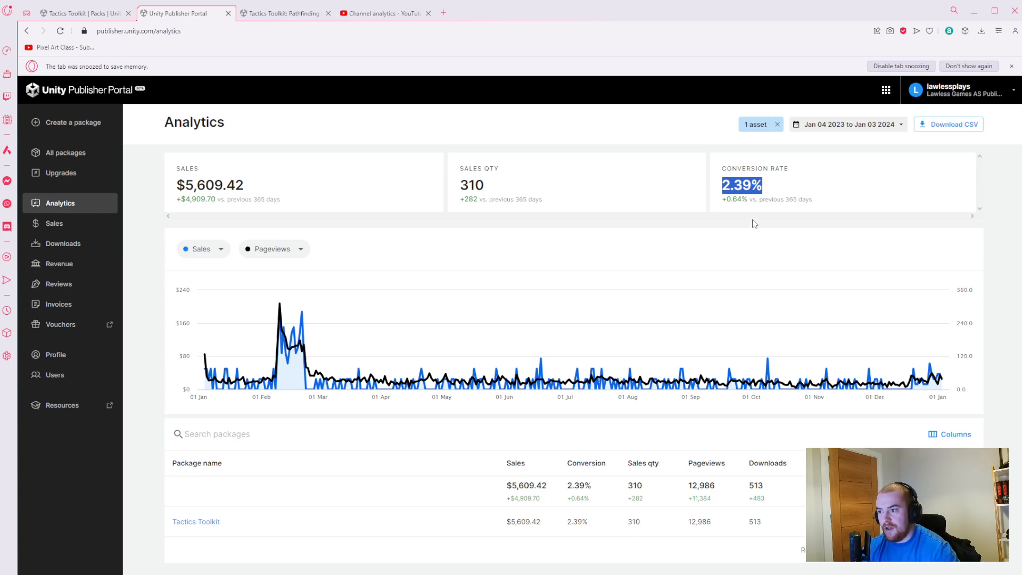
mouse_move(774, 196)
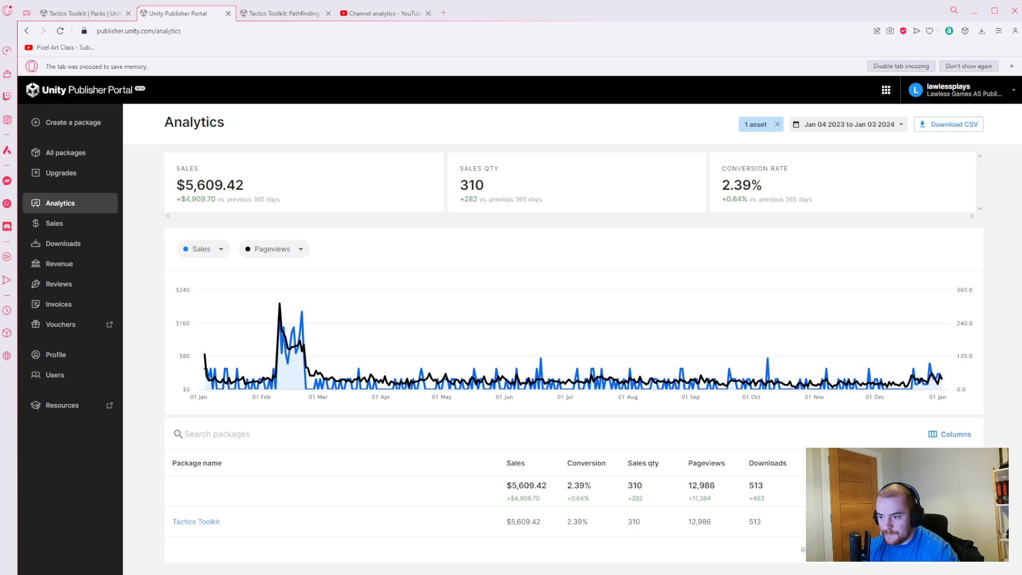
mouse_move(728, 490)
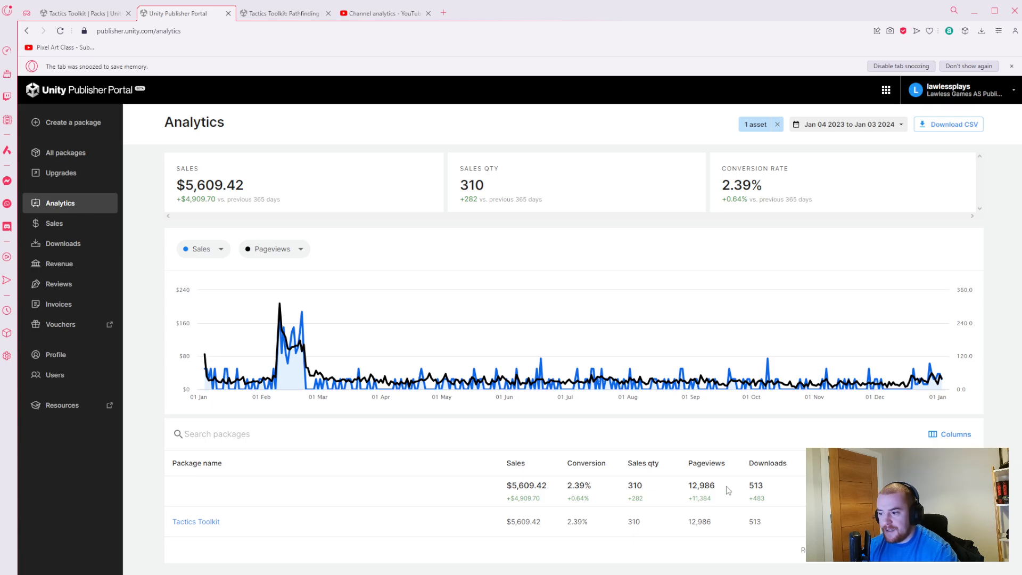
mouse_move(755, 486)
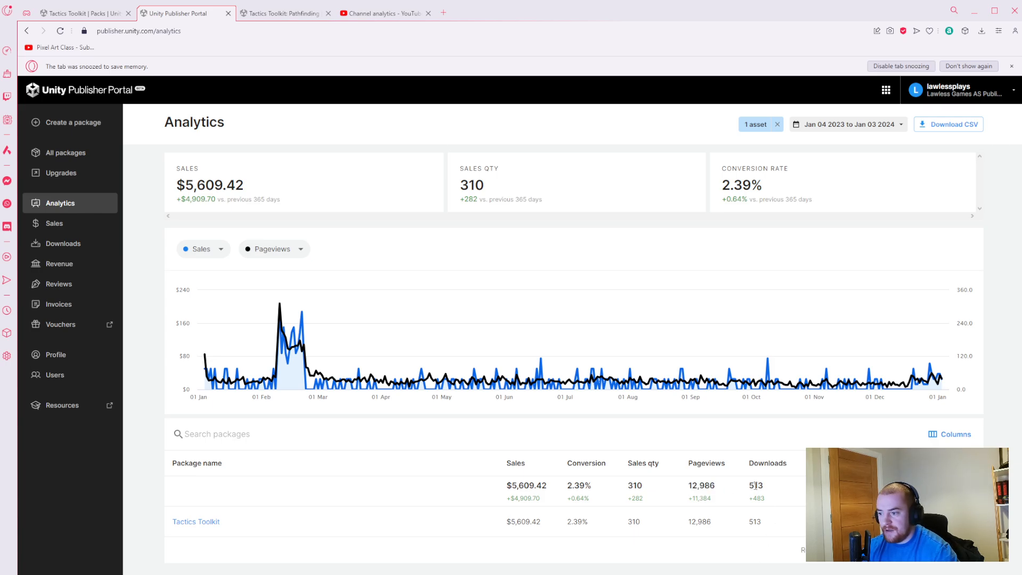
- Highlight the 513 downloads total among Tactics Toolkit's 12,986 pageviews
double_click(756, 486)
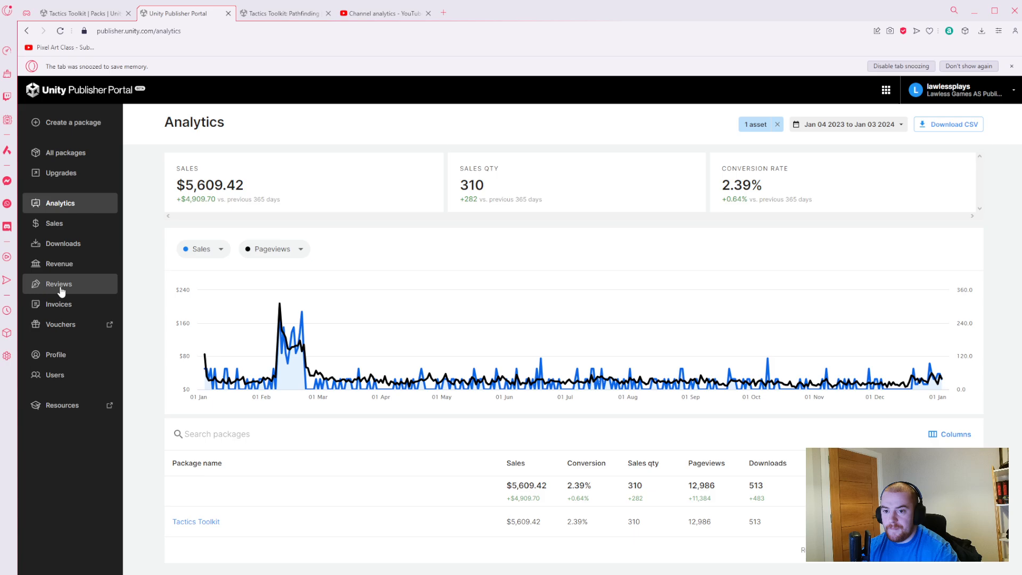
mouse_move(82, 290)
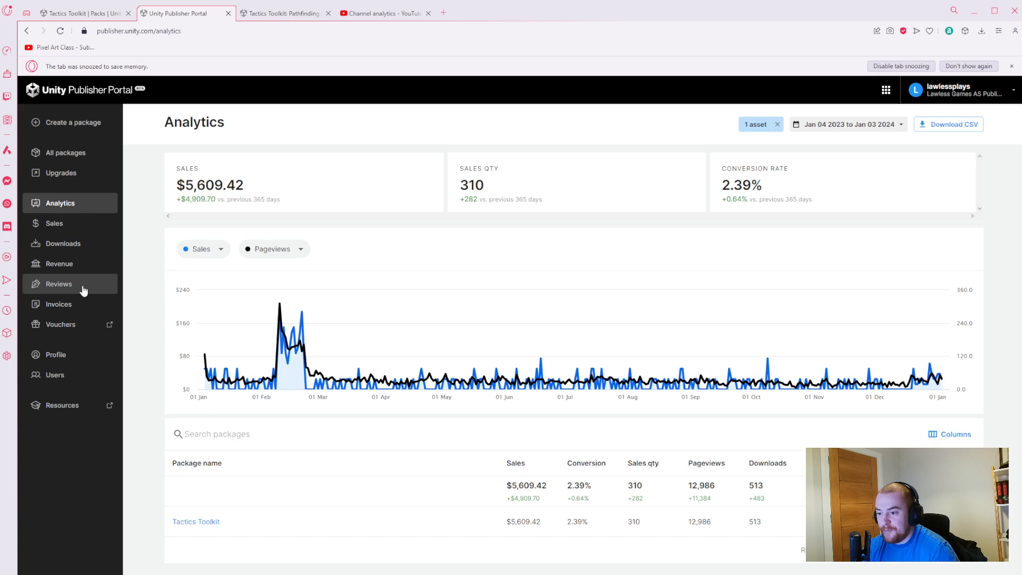
mouse_move(82, 291)
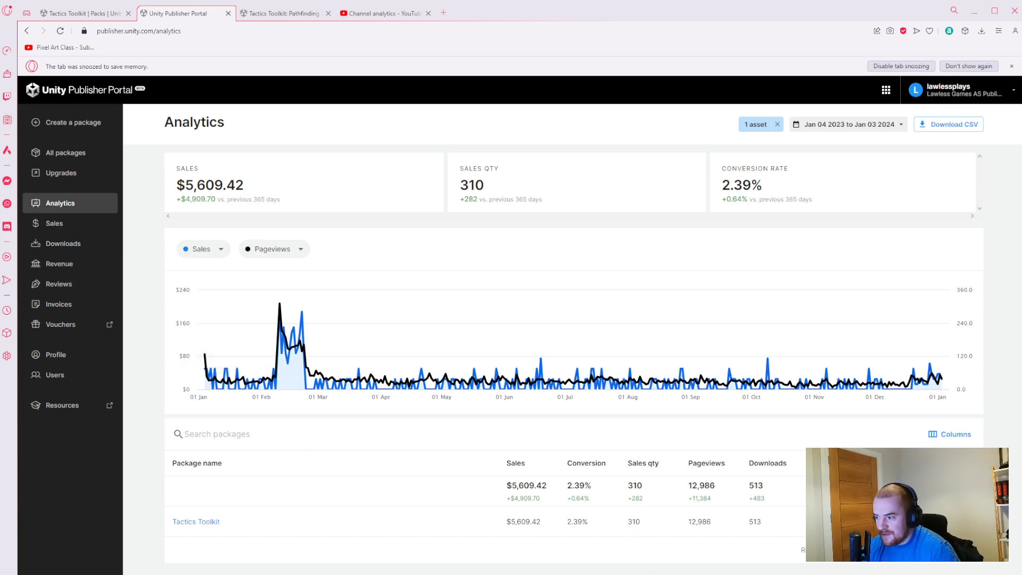
mouse_move(505, 374)
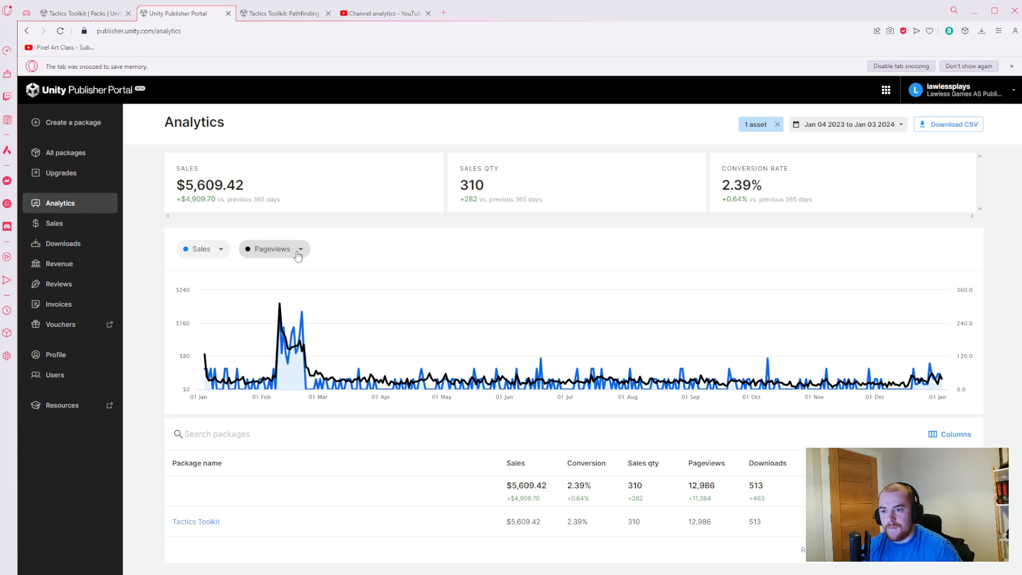
mouse_move(430, 214)
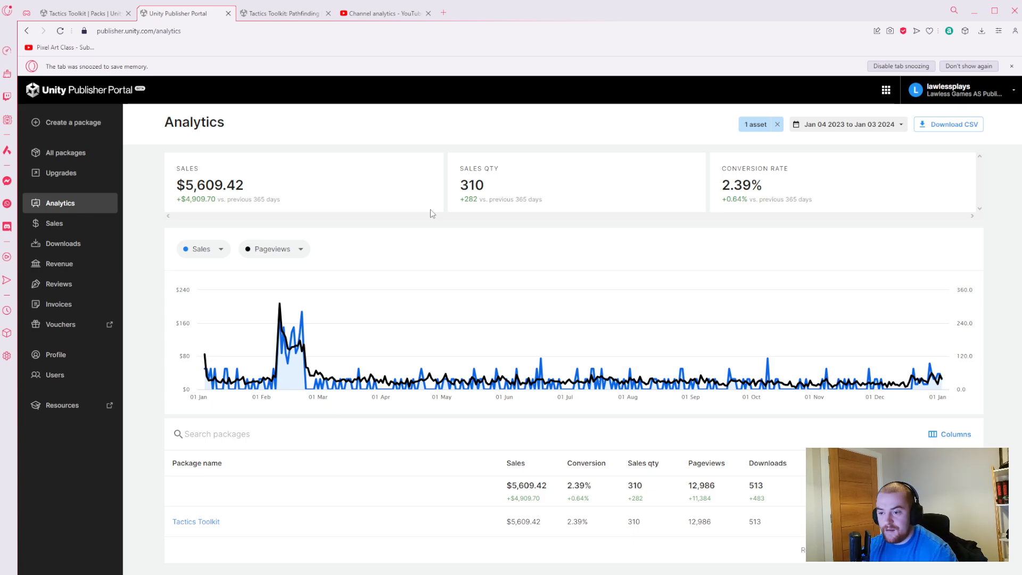
mouse_move(441, 503)
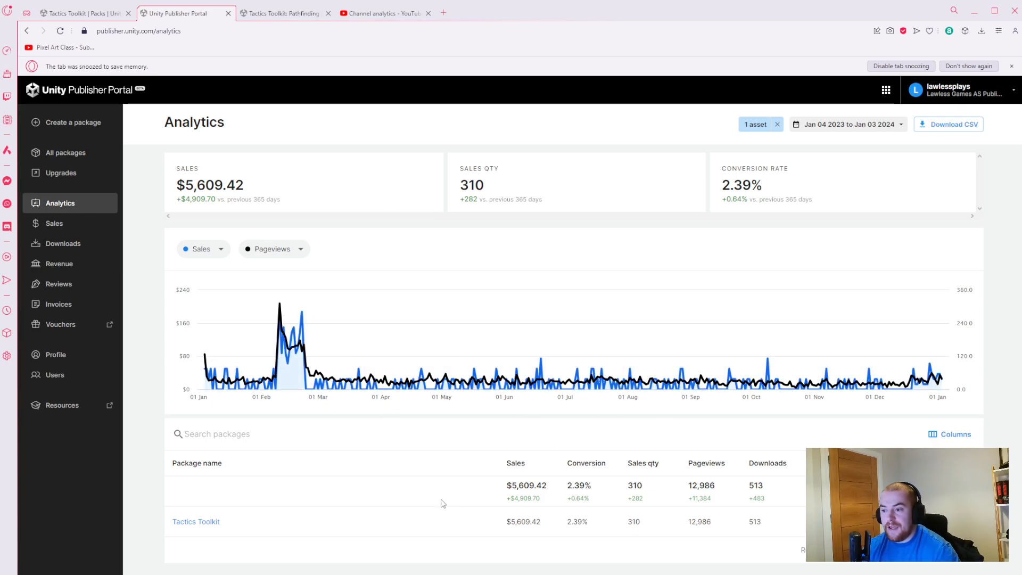
double_click(577, 486)
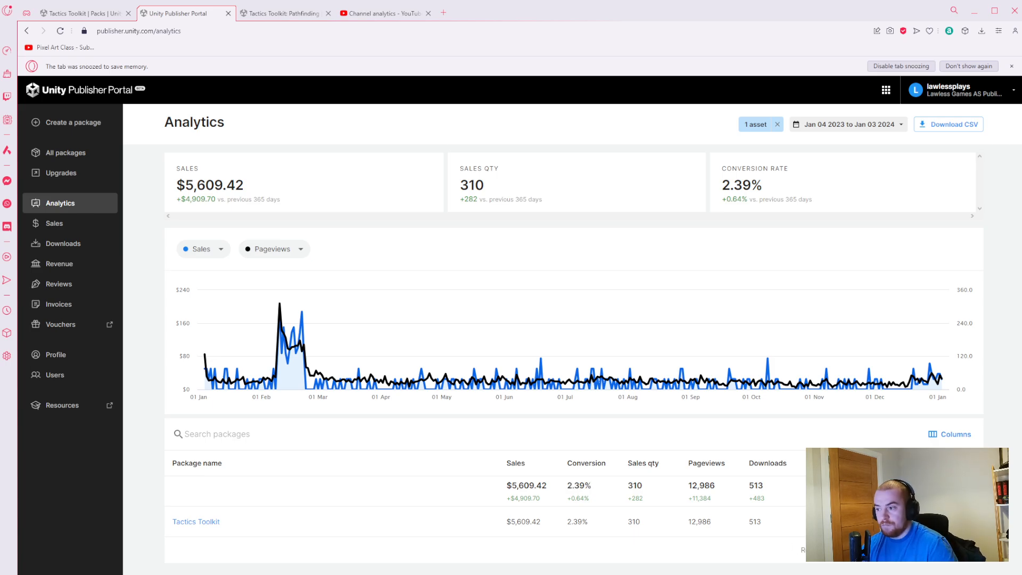
mouse_move(503, 376)
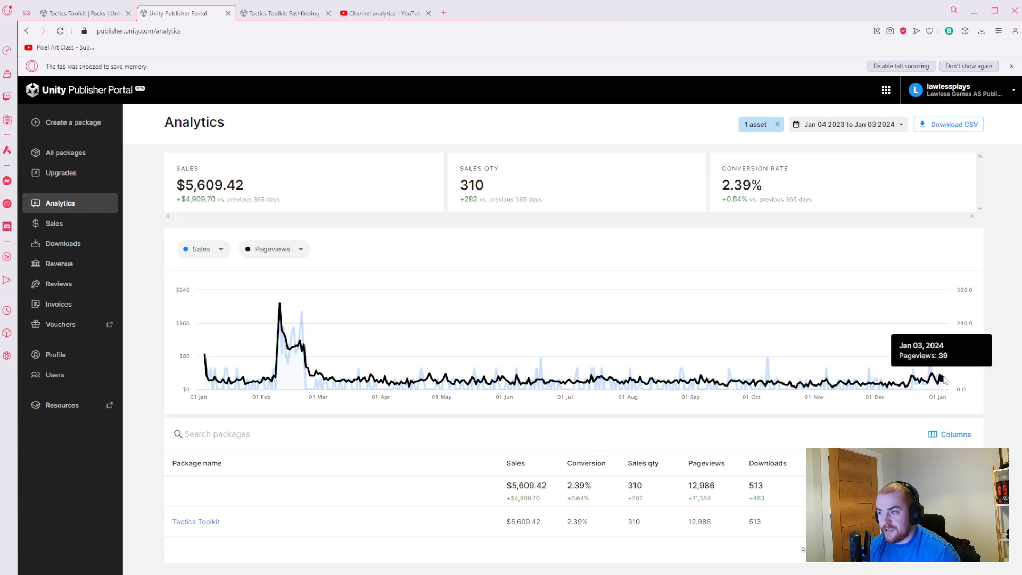
mouse_move(748, 385)
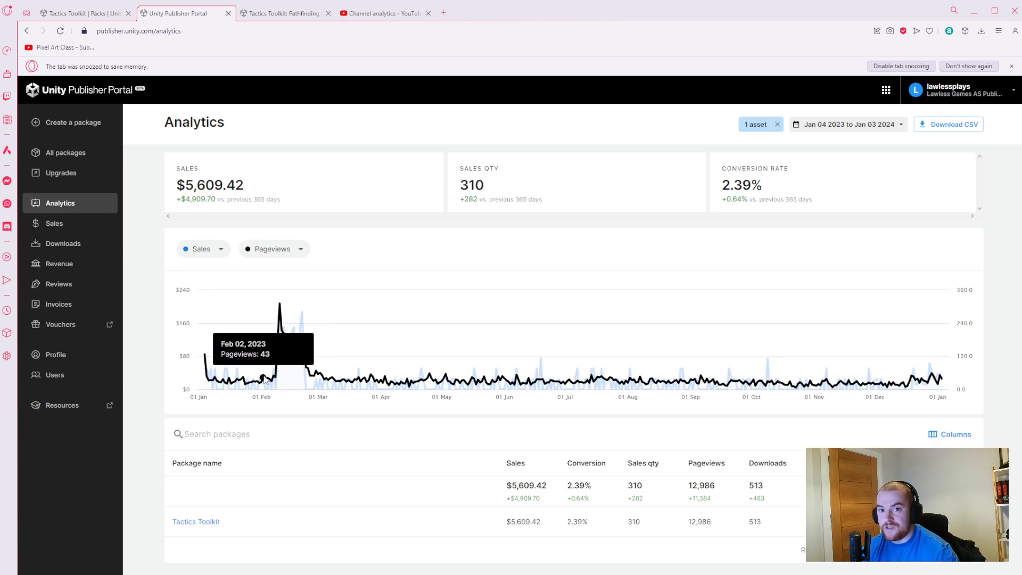
mouse_move(275, 294)
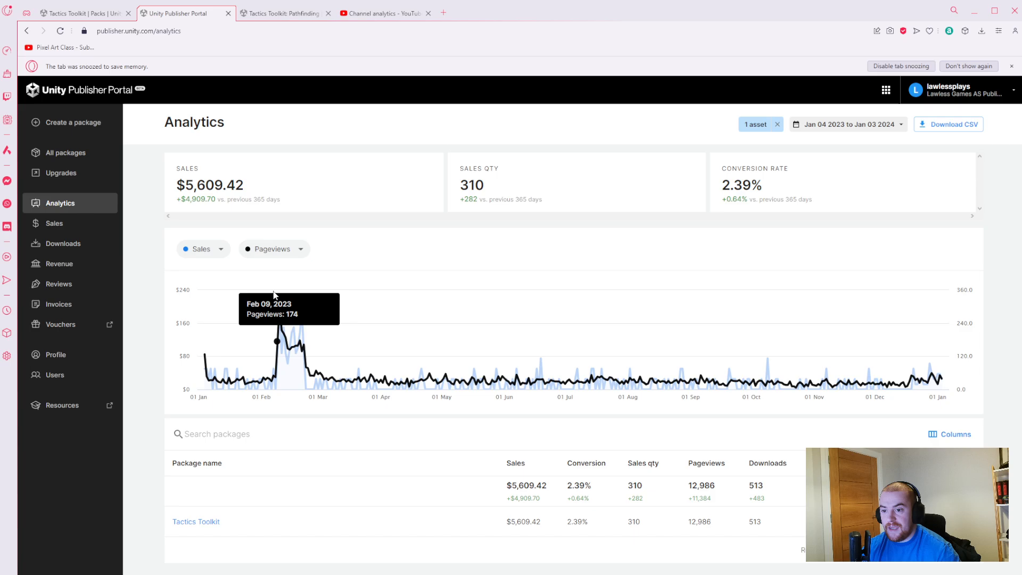
mouse_move(309, 374)
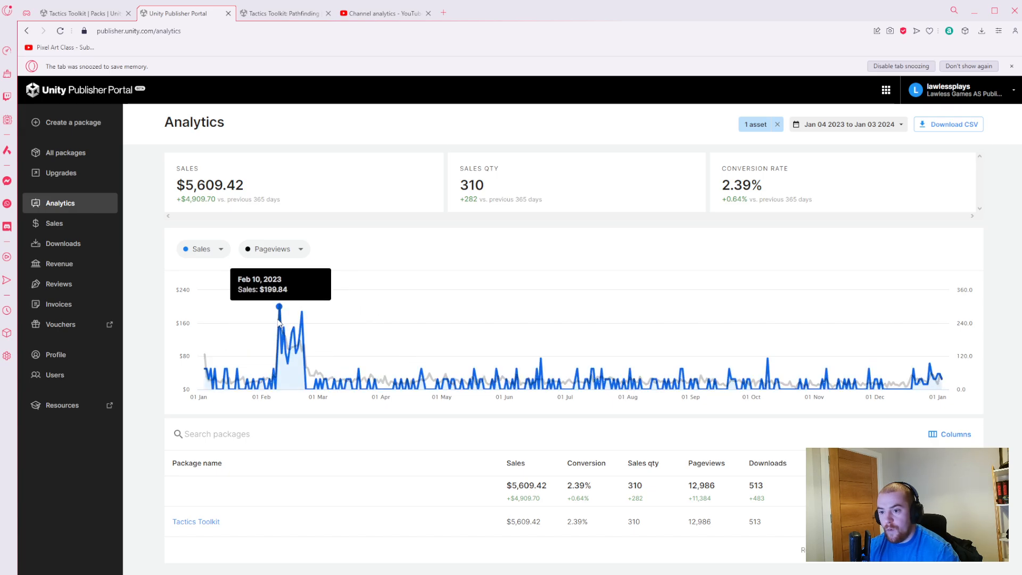
mouse_move(417, 359)
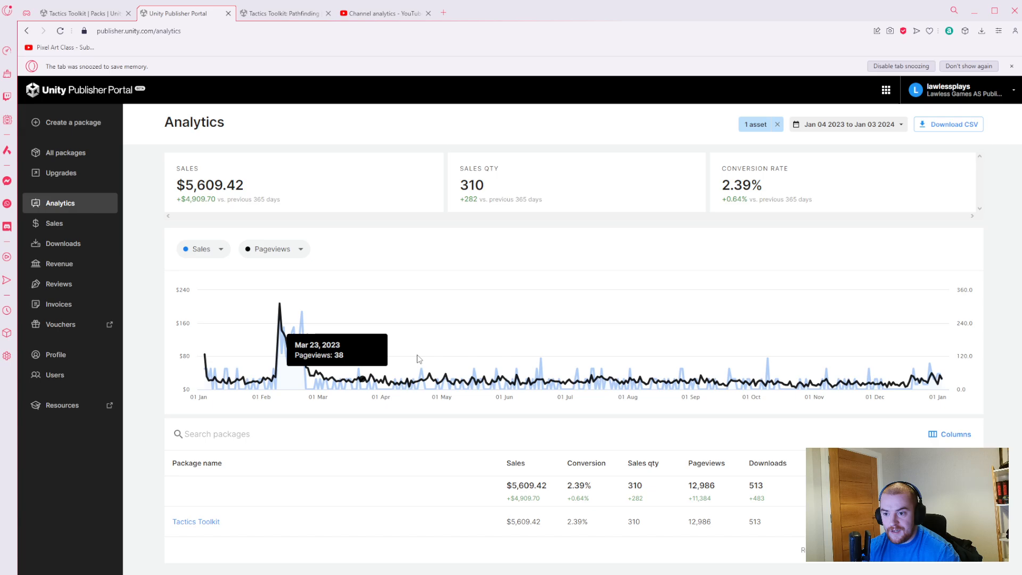
click(847, 125)
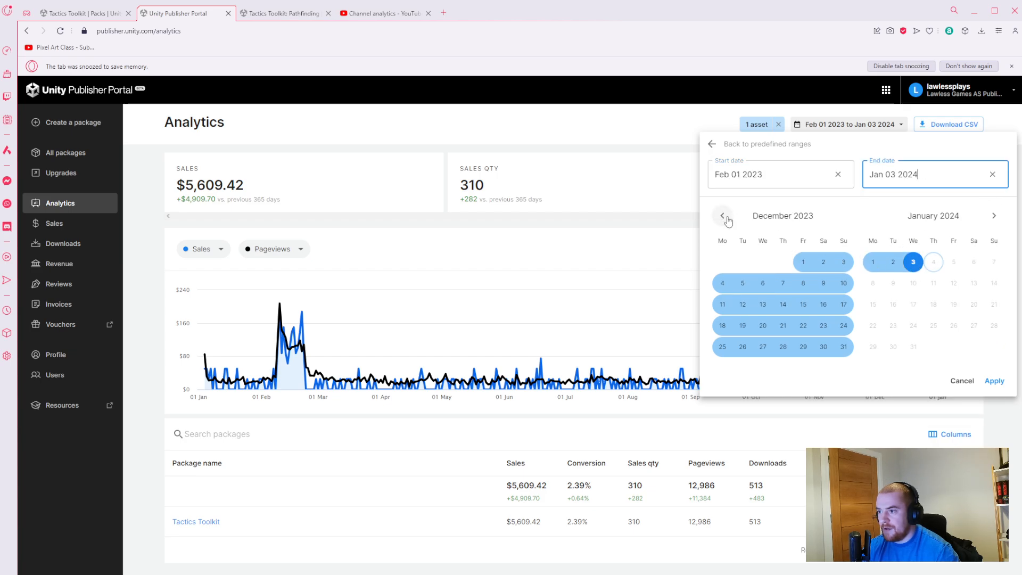
- Set the range to Feb 01–Feb 28 2023 ($1,823.60, 140 units) and view the store page
click(722, 215)
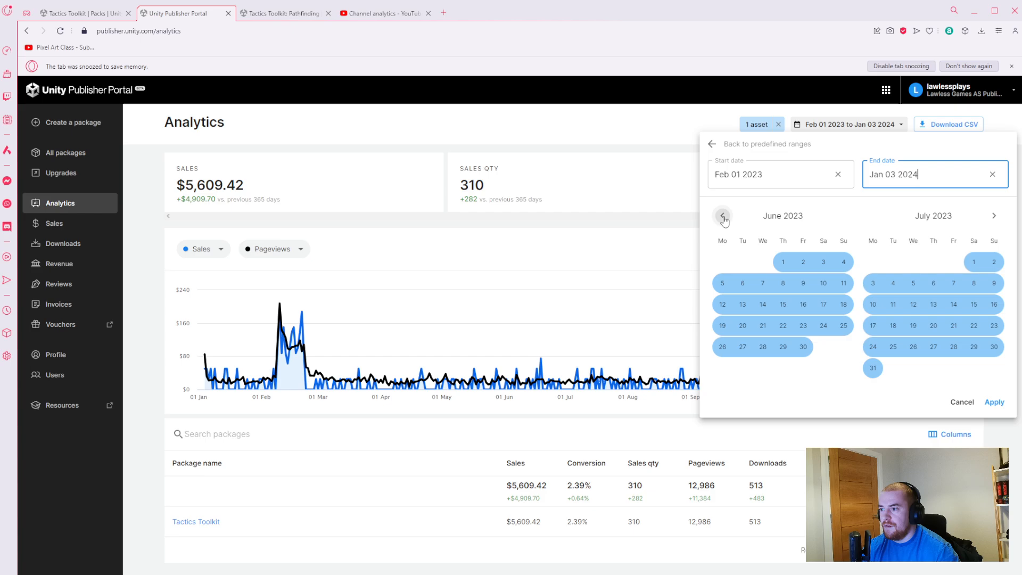
click(722, 217)
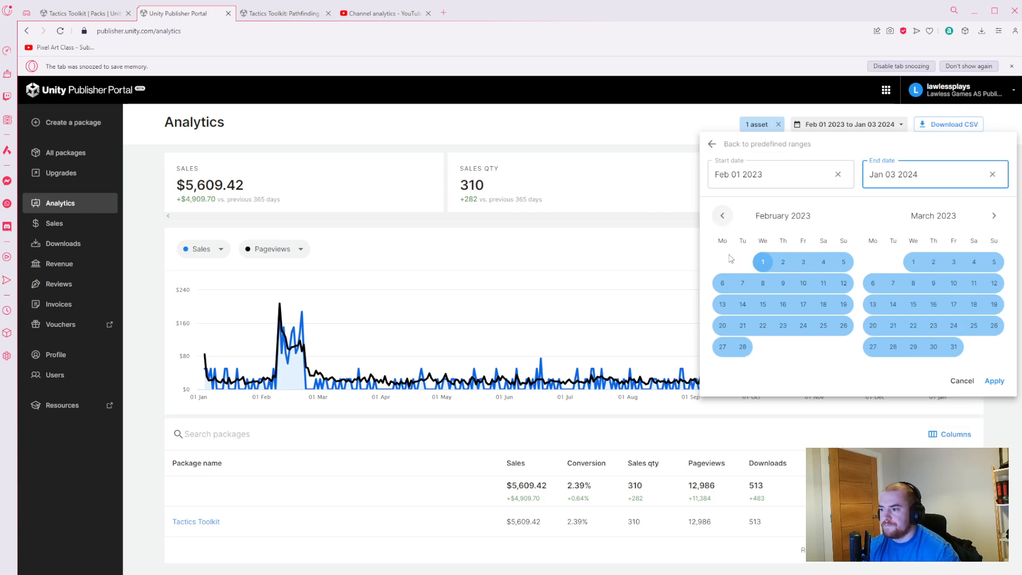
click(743, 346)
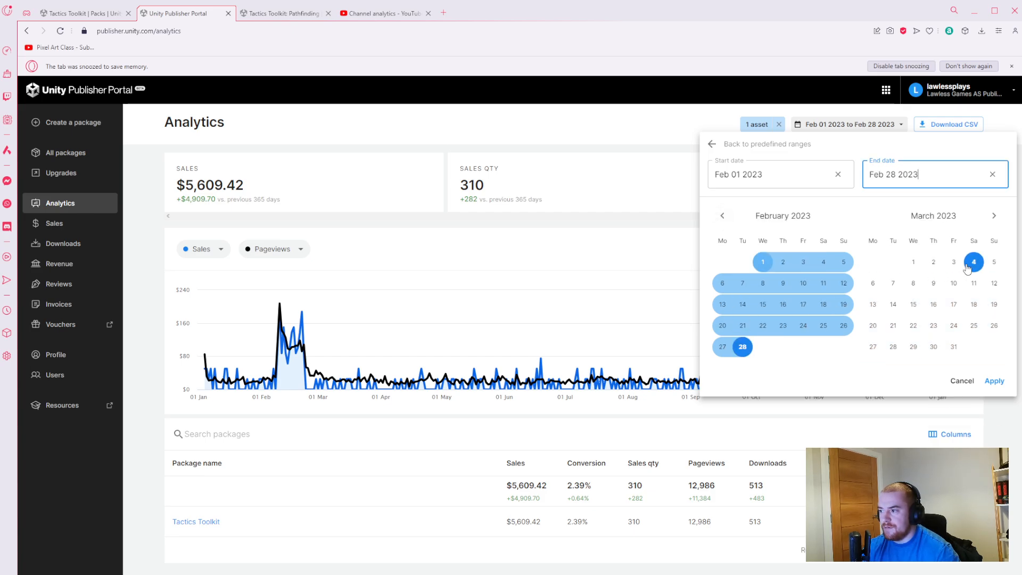
click(994, 381)
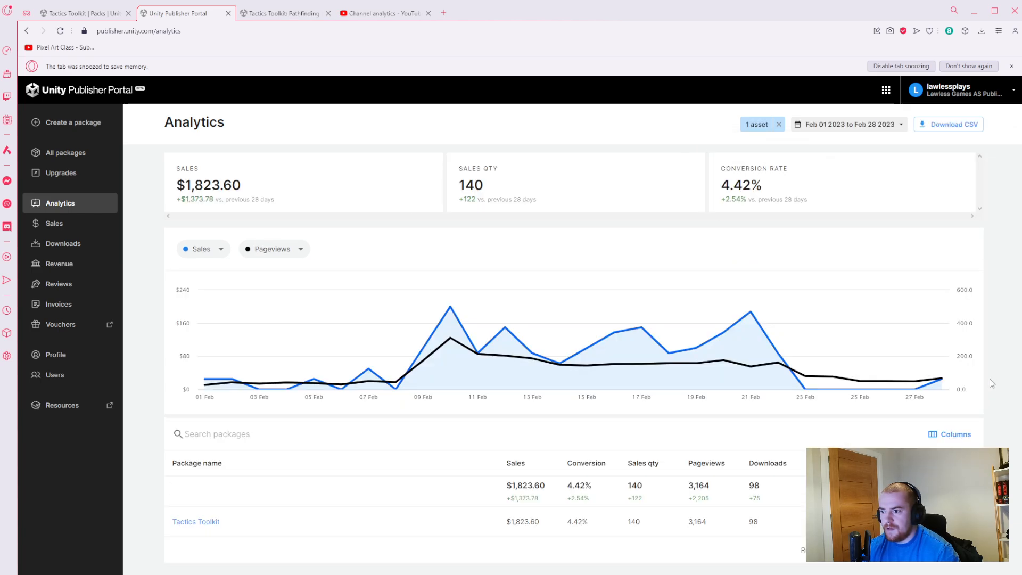
mouse_move(490, 185)
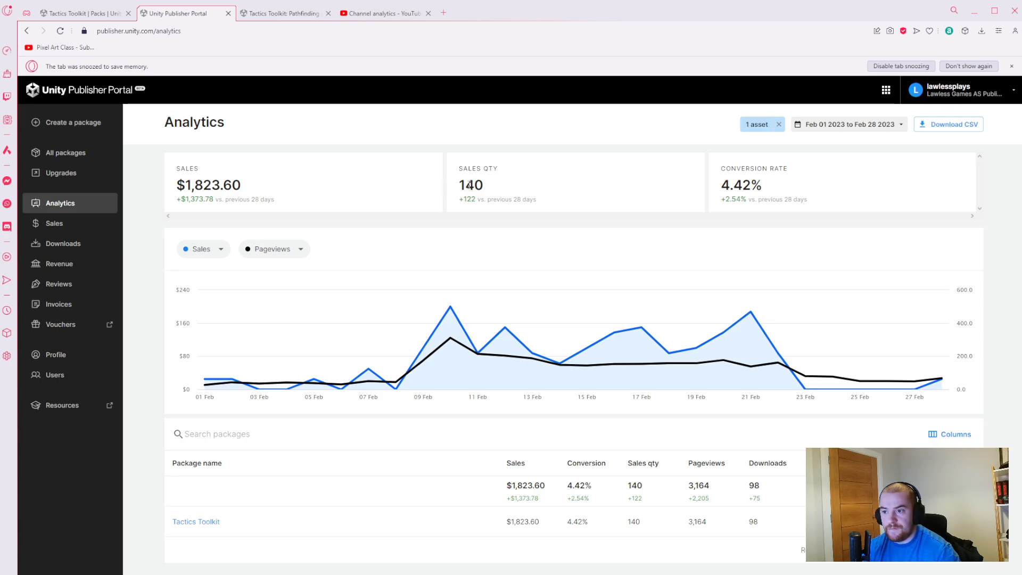
mouse_move(564, 224)
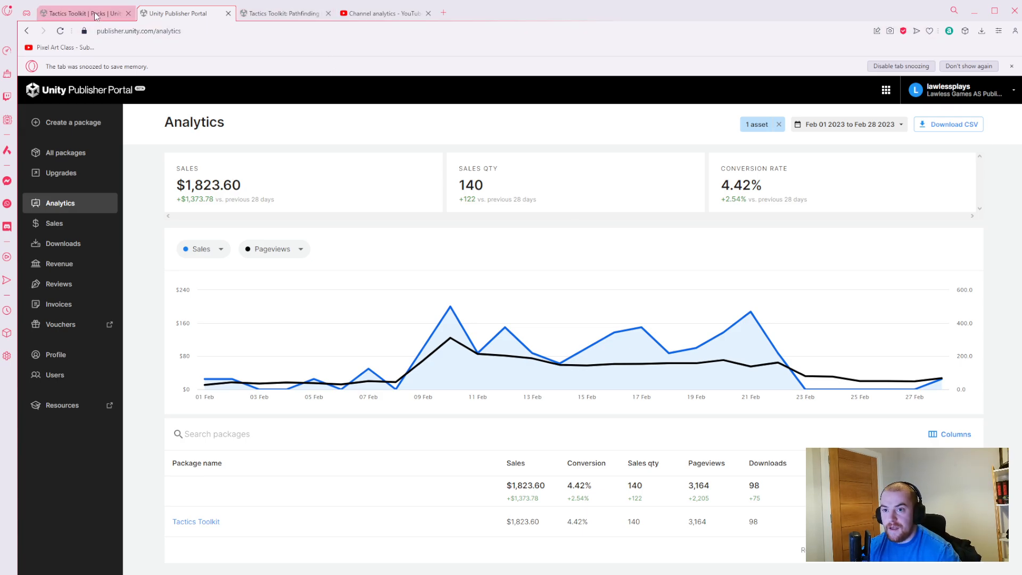
click(78, 13)
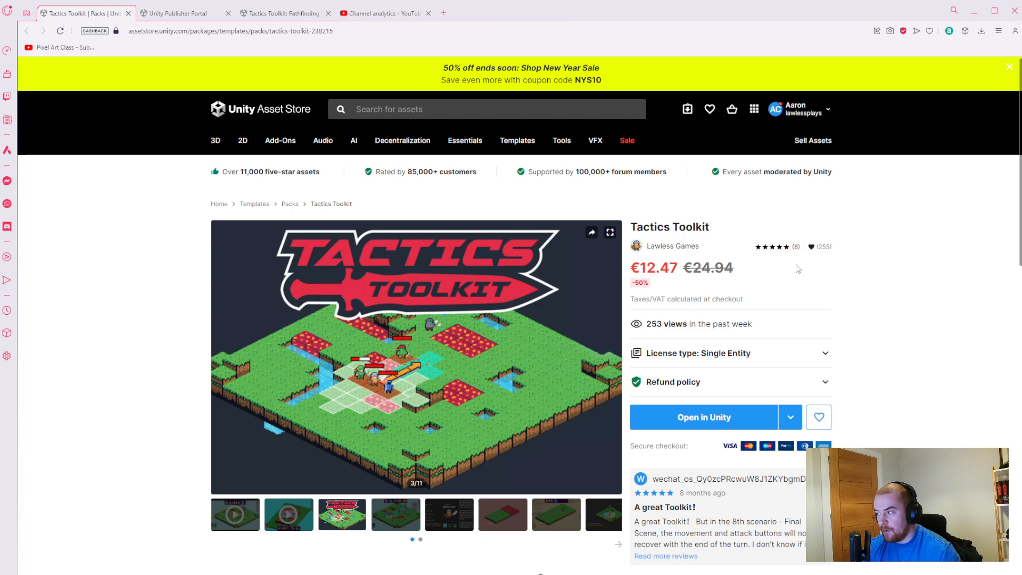
mouse_move(783, 277)
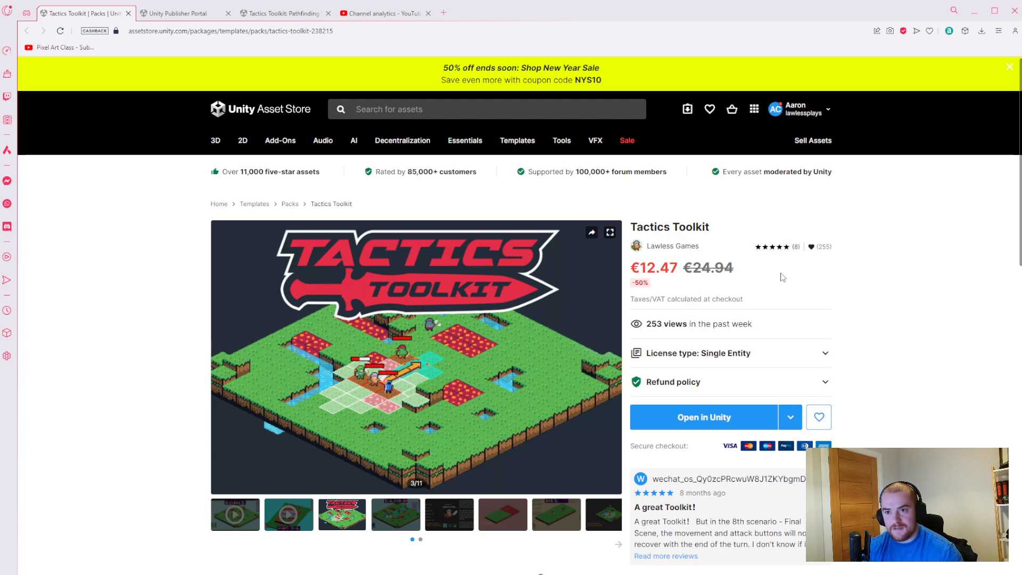
mouse_move(888, 288)
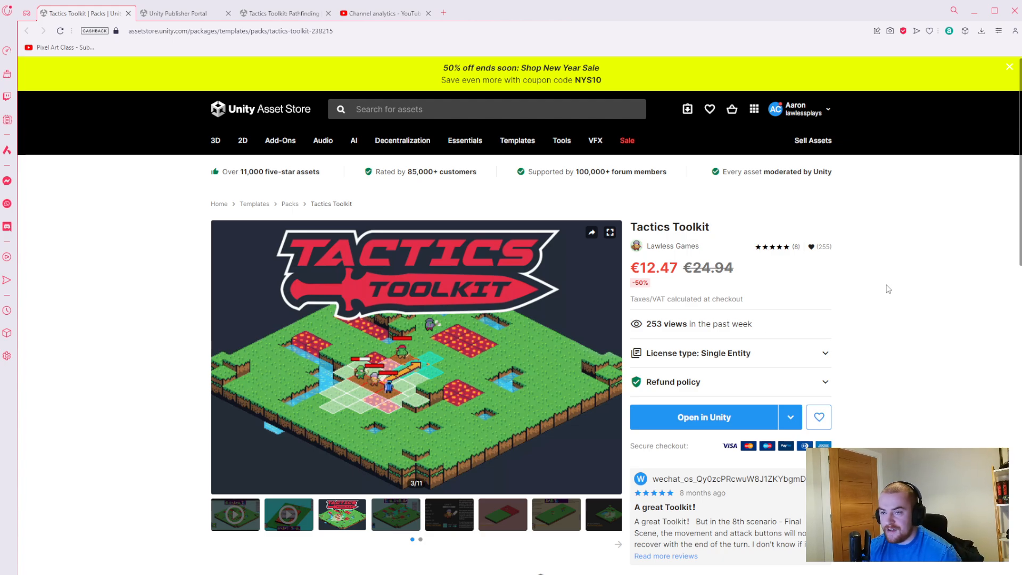
- Return to the February 2023 analytics and reopen the date range settings
click(182, 13)
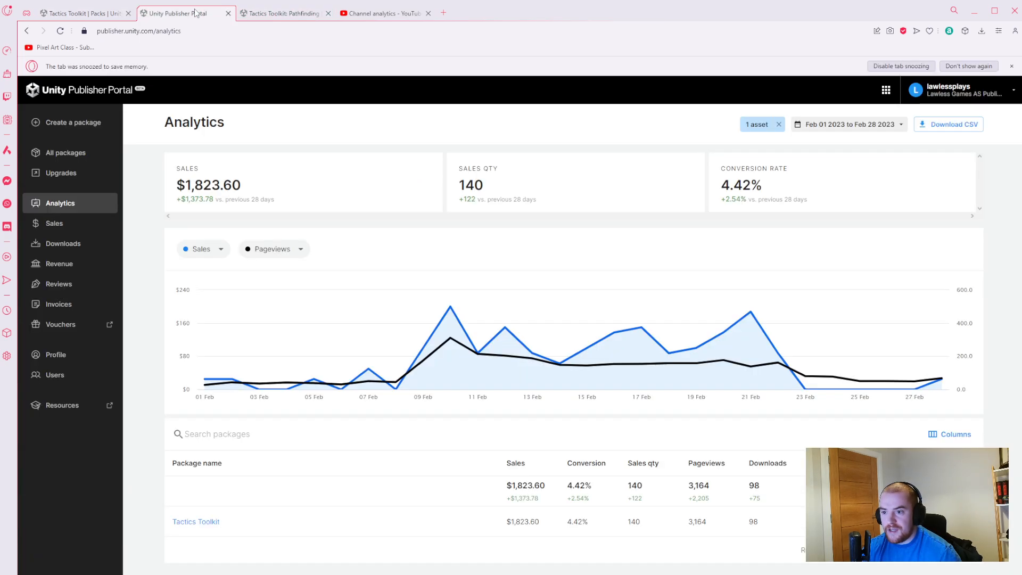
click(847, 124)
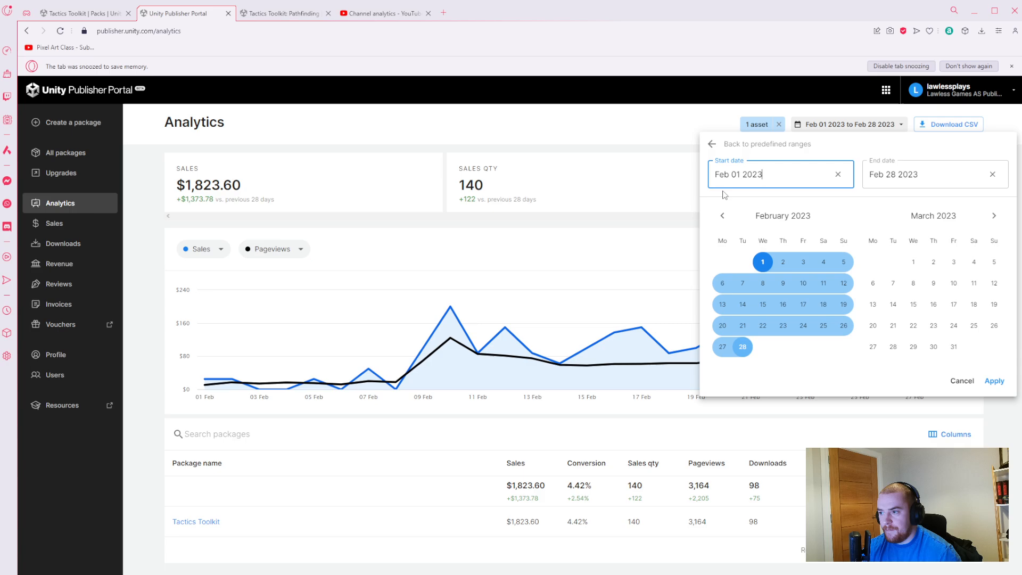
- Pick Jan 04 2023 to Jan 03 2024 in the date picker, then switch to YouTube Studio analytics
click(722, 217)
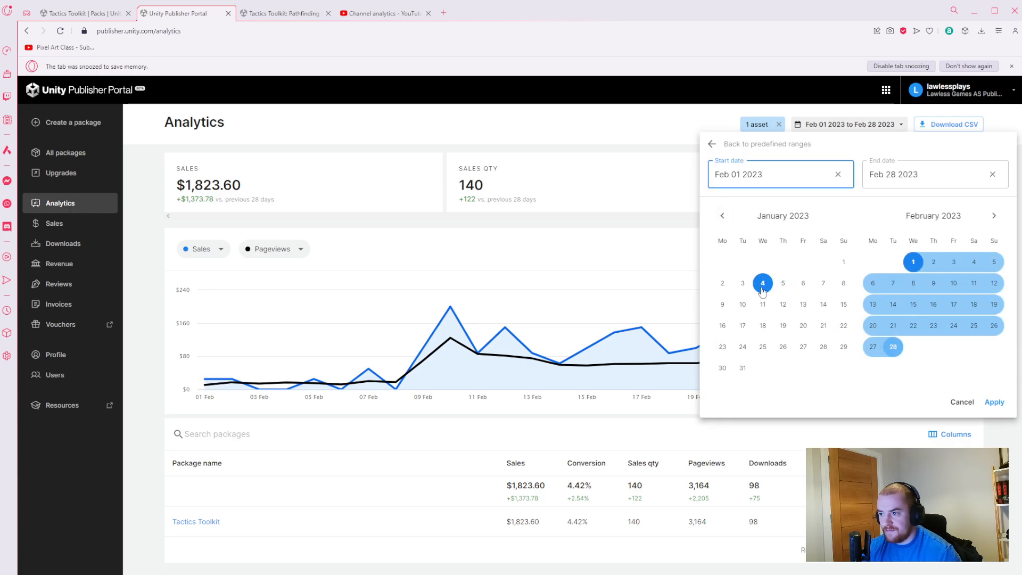
click(742, 283)
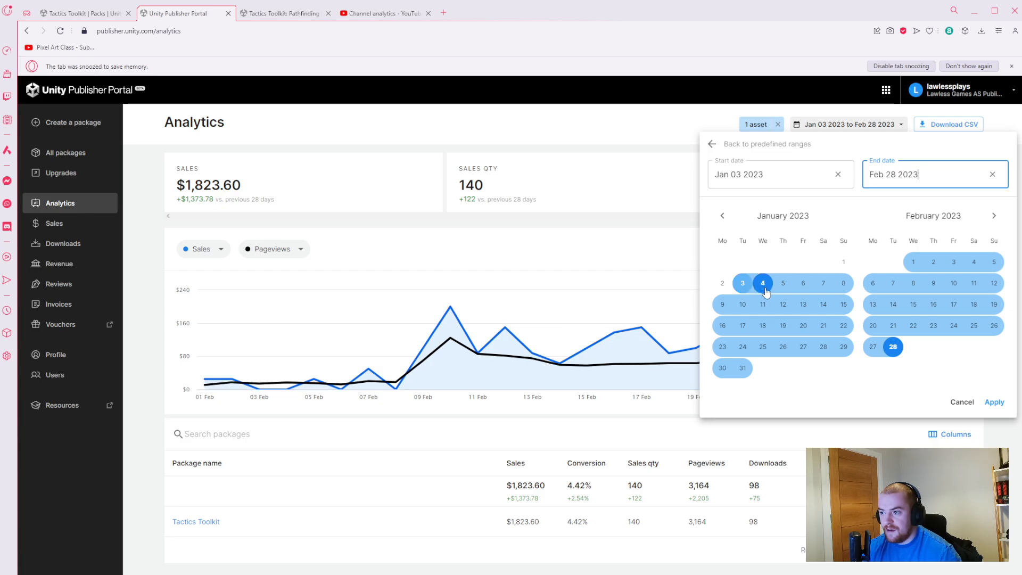
click(762, 283)
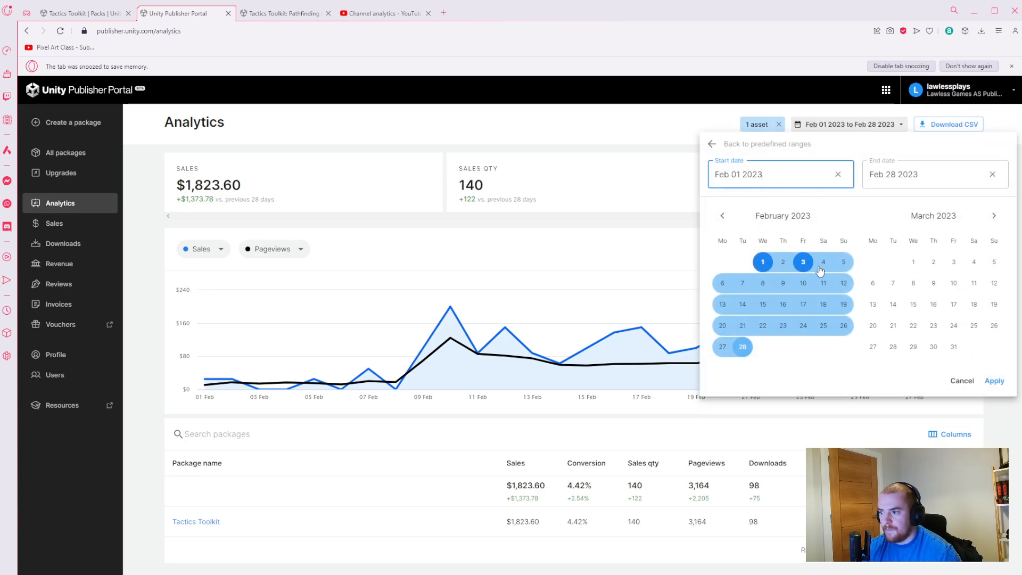
click(722, 217)
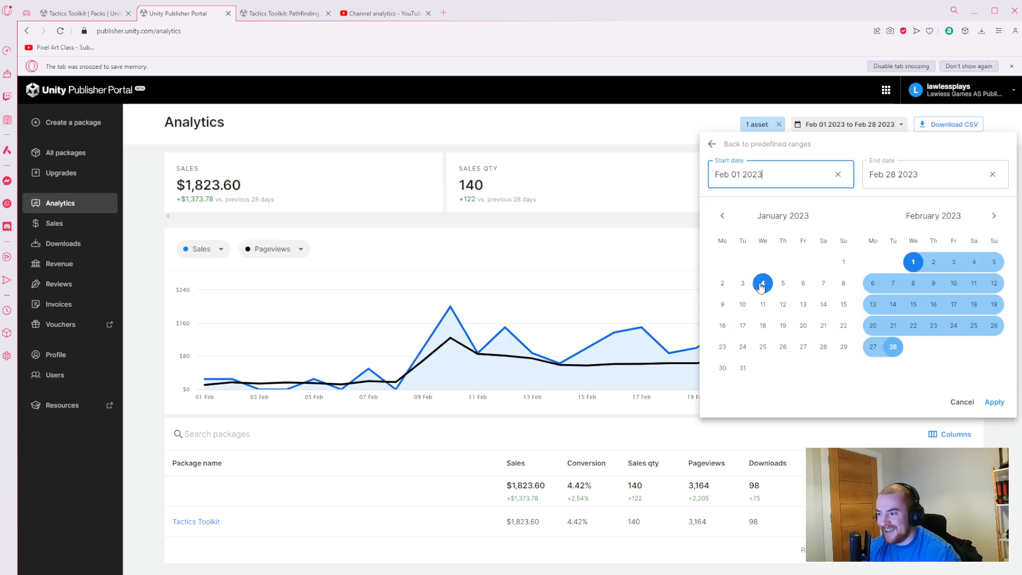
click(763, 282)
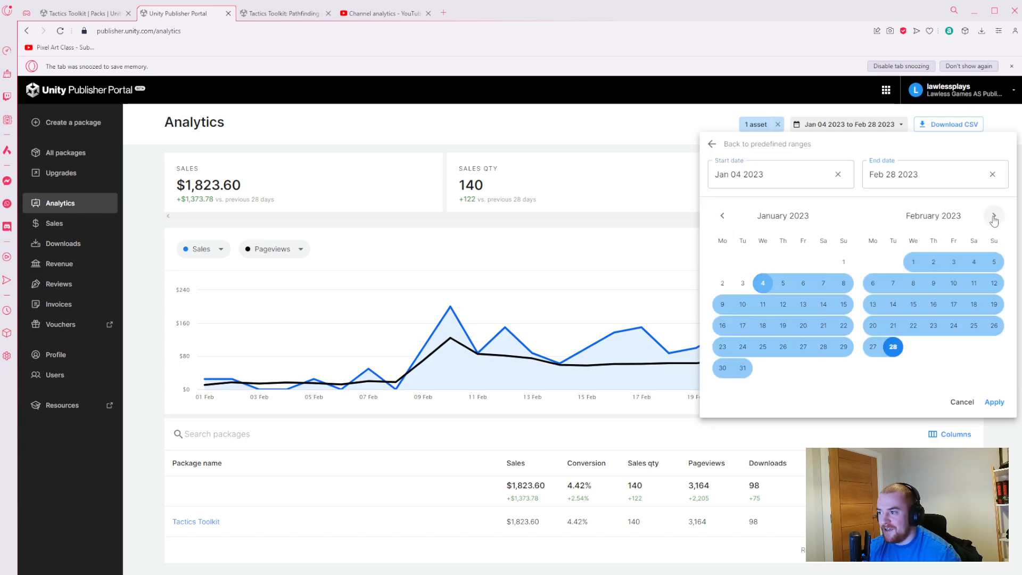
click(994, 216)
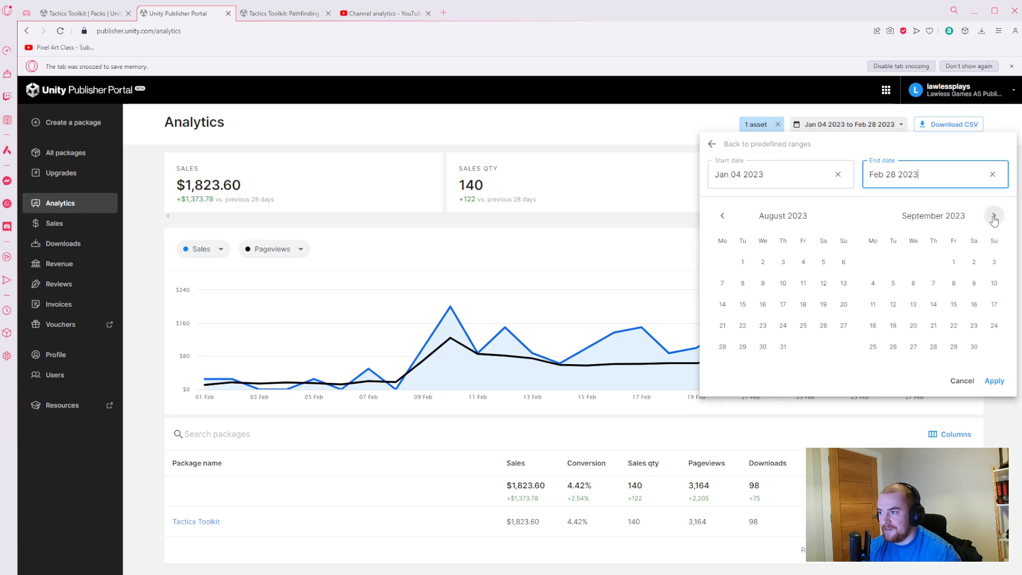
click(994, 216)
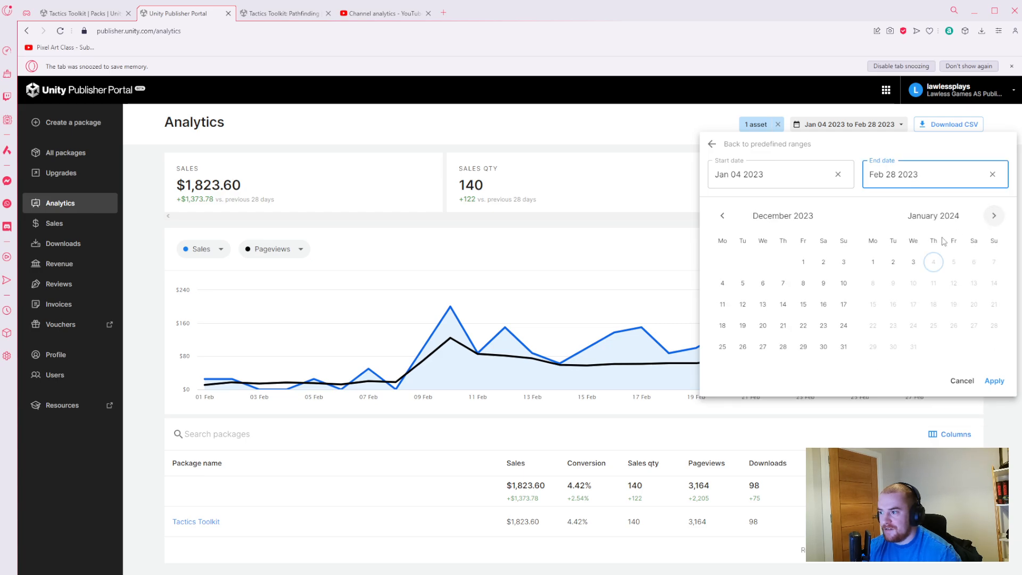
click(994, 382)
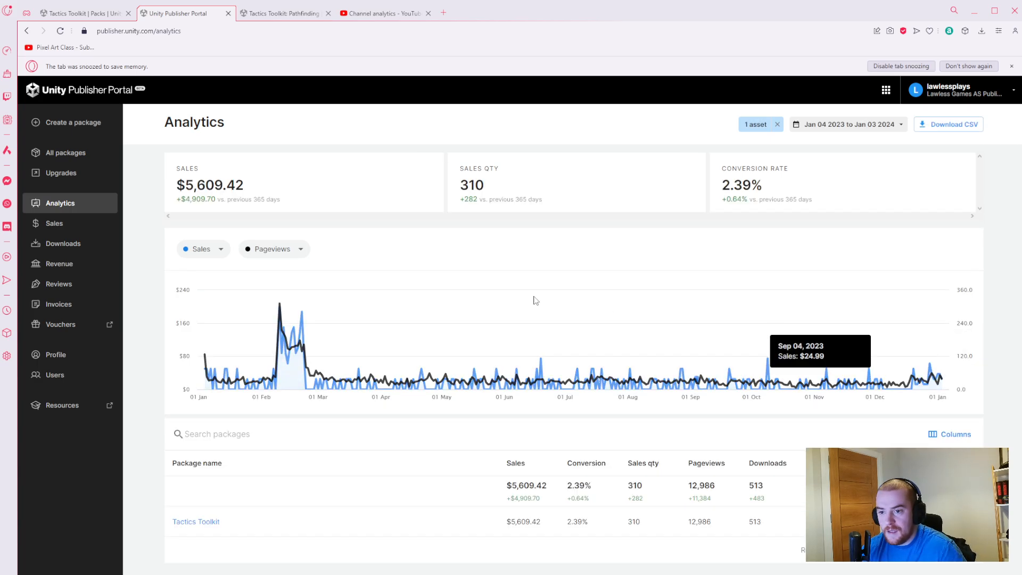
mouse_move(727, 294)
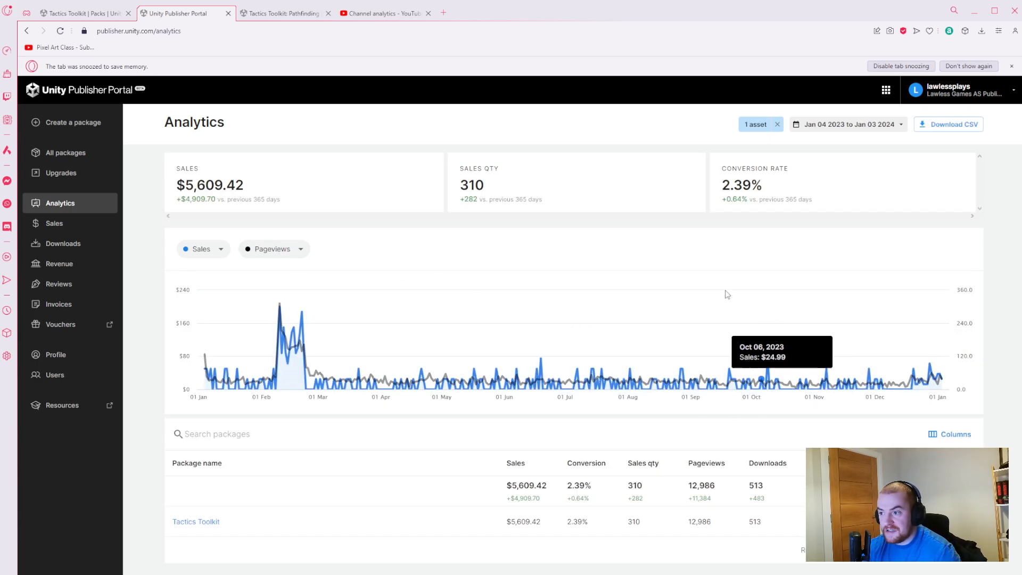
mouse_move(536, 228)
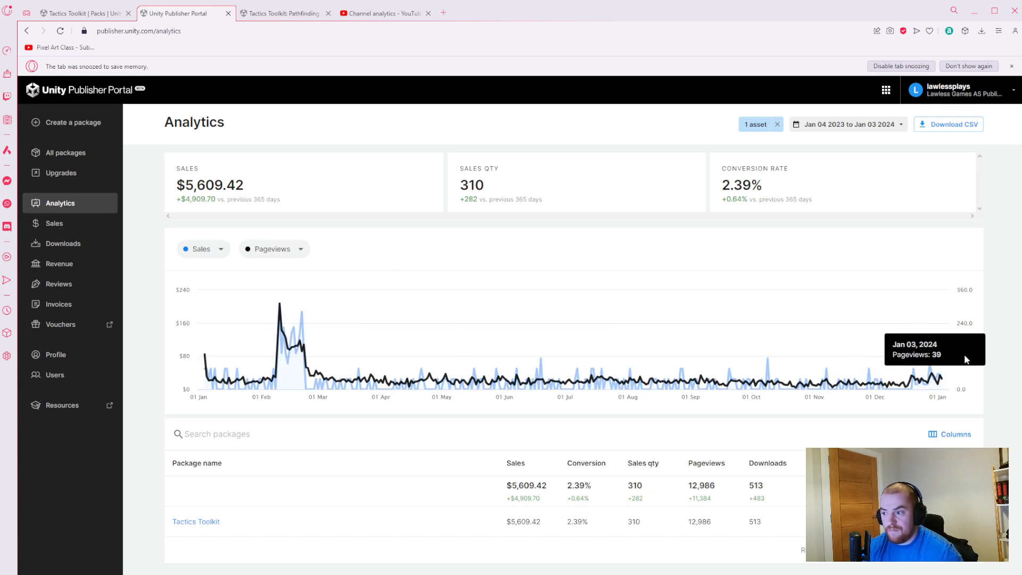
mouse_move(620, 216)
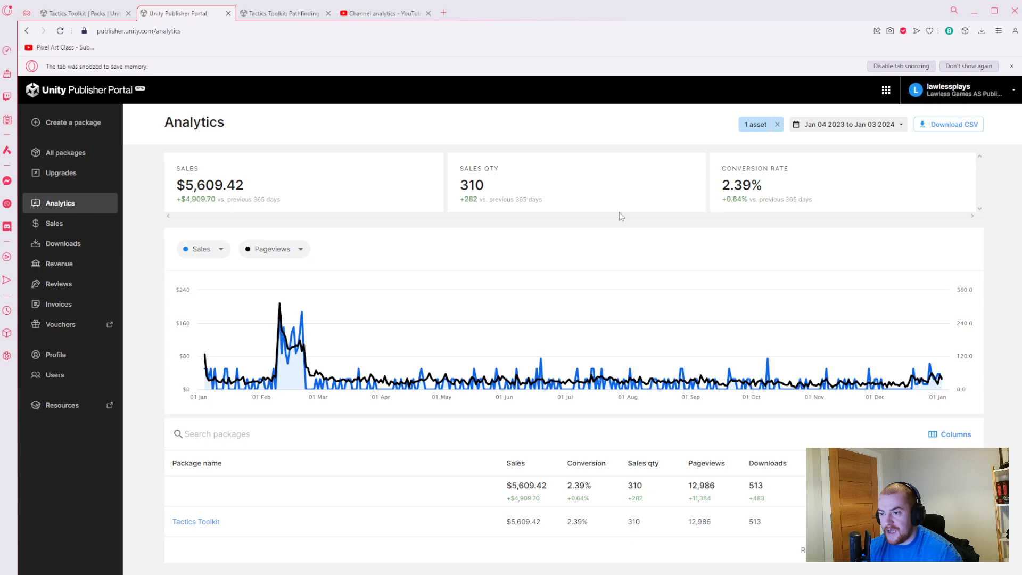
click(384, 13)
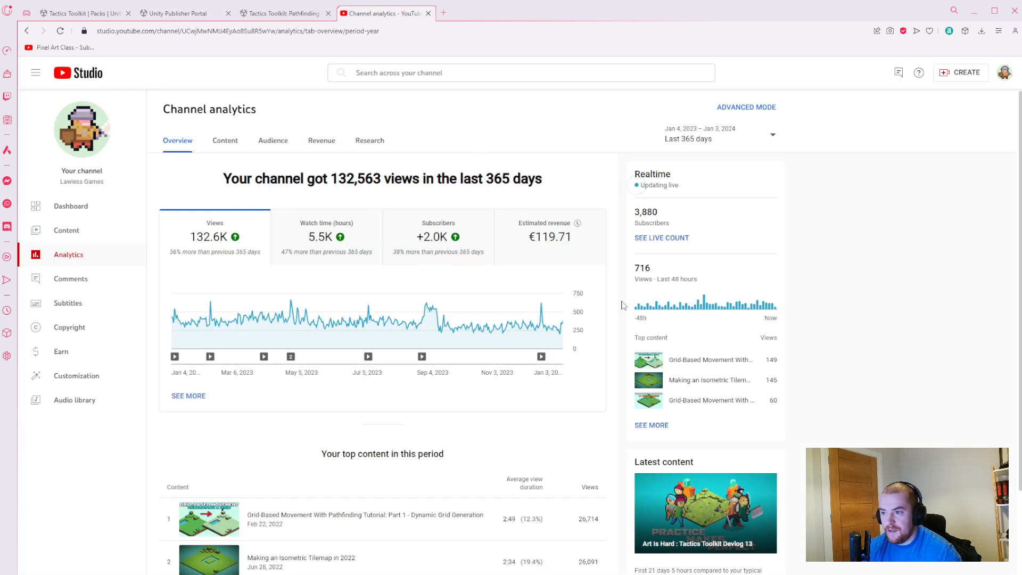
mouse_move(796, 269)
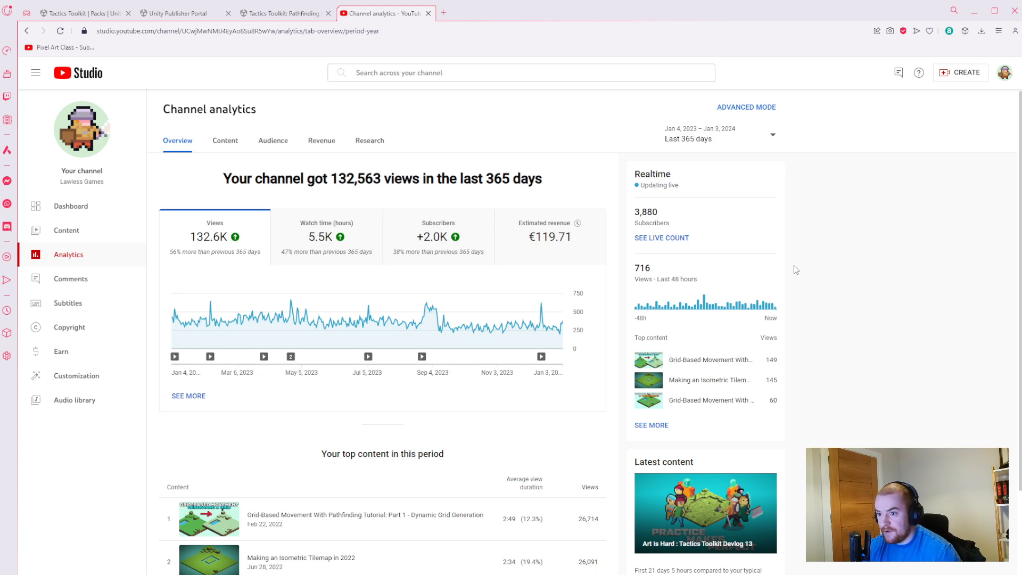
mouse_move(290, 377)
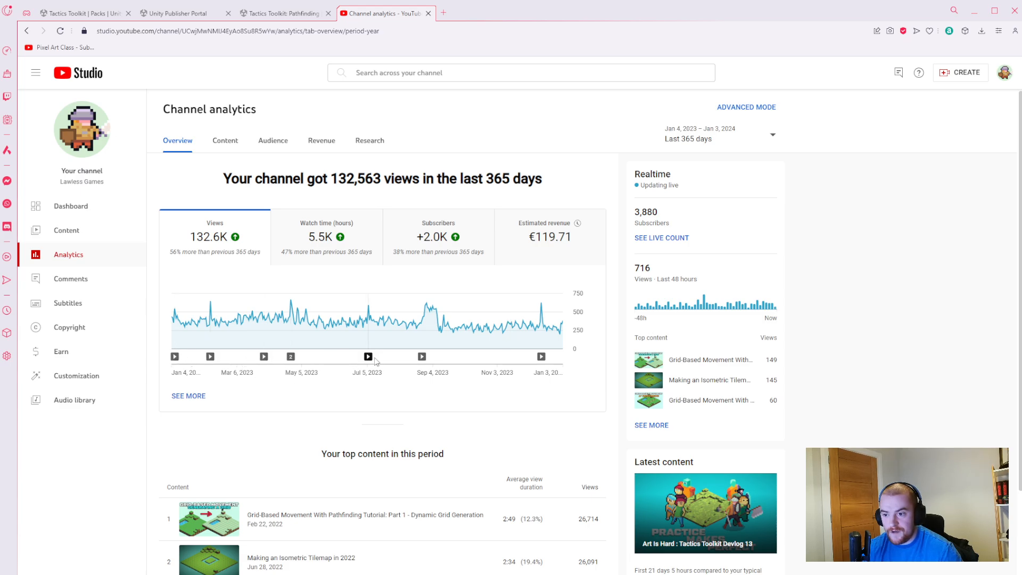
mouse_move(638, 354)
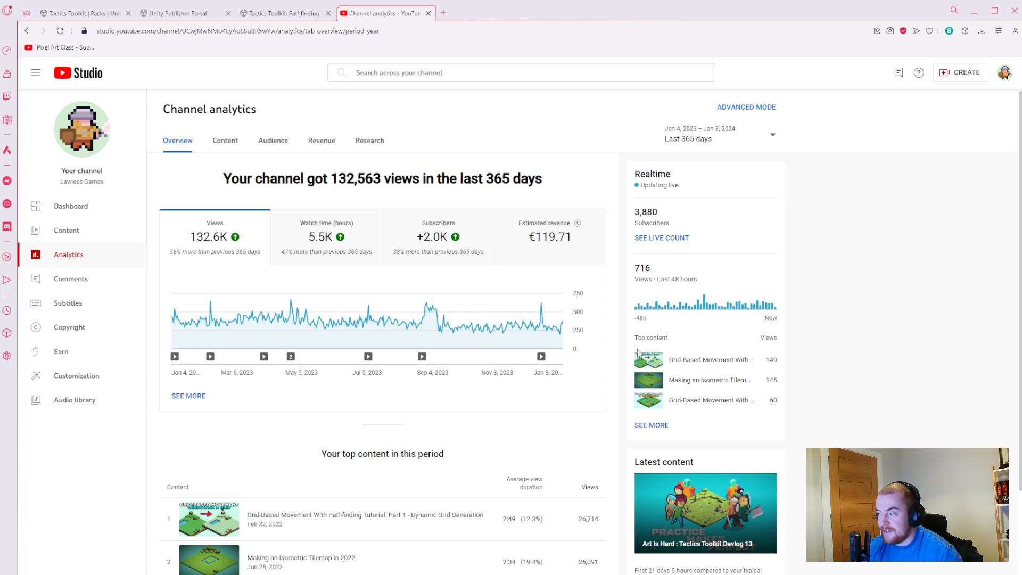
mouse_move(480, 347)
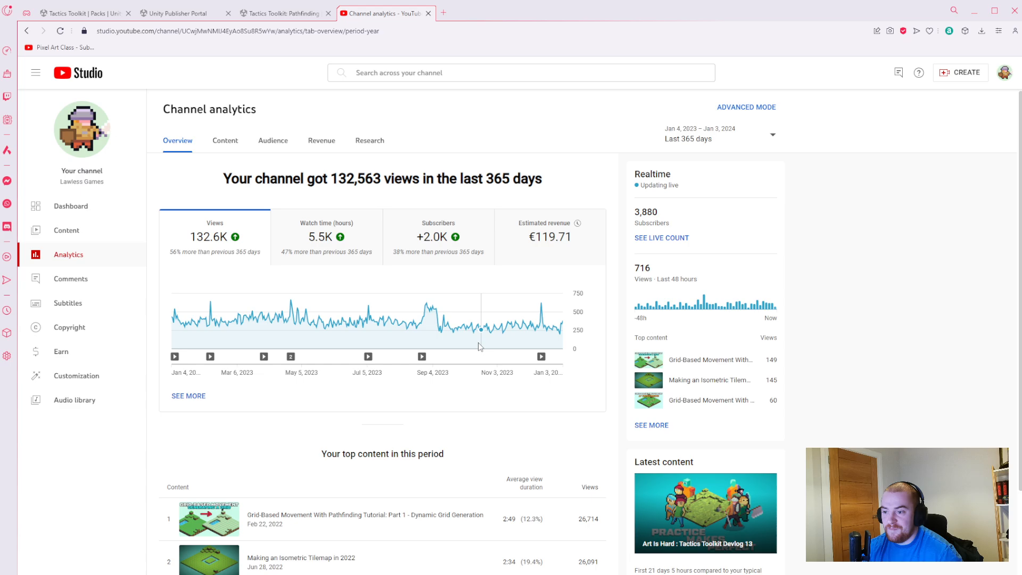
mouse_move(421, 357)
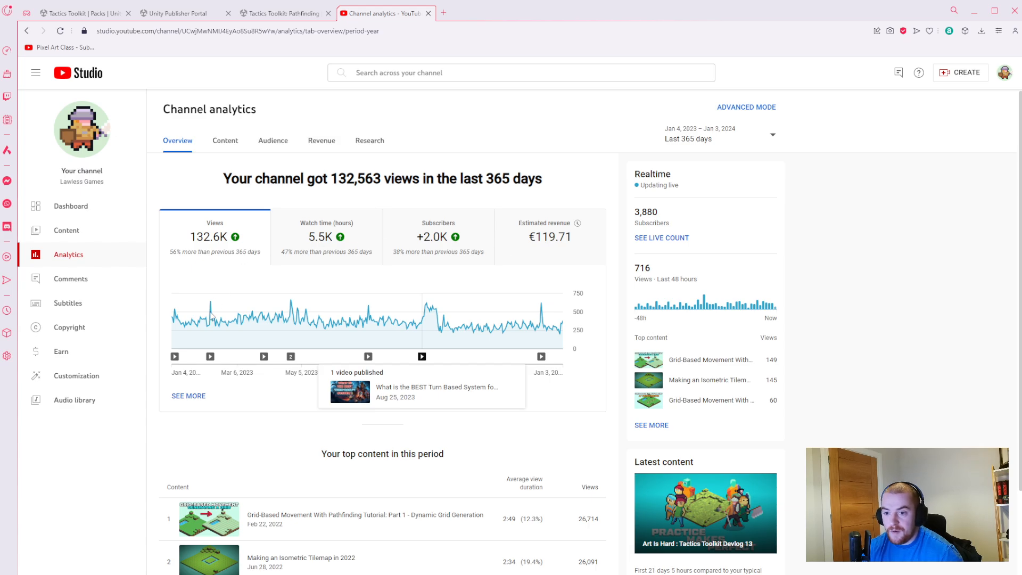
mouse_move(283, 317)
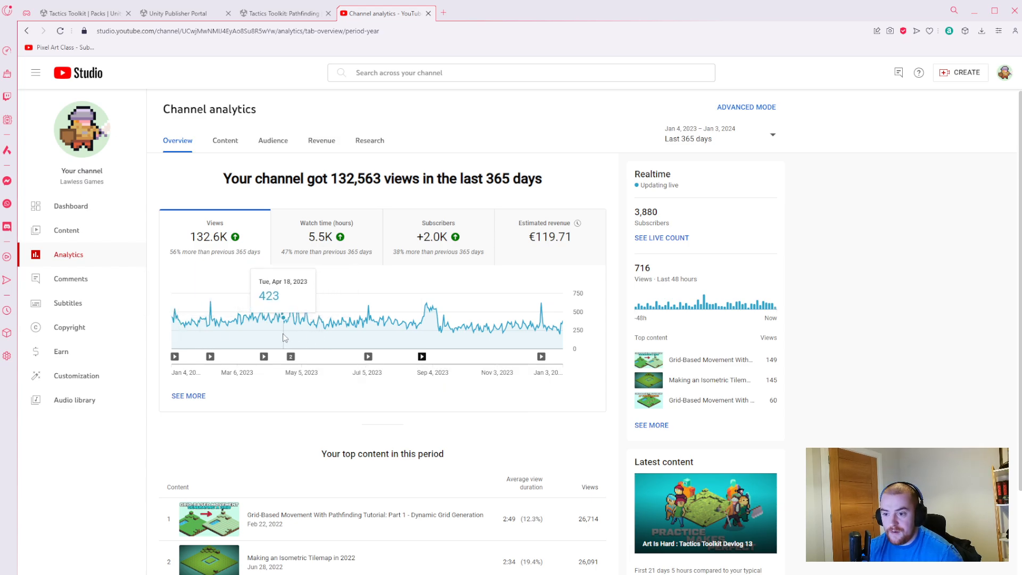
mouse_move(466, 323)
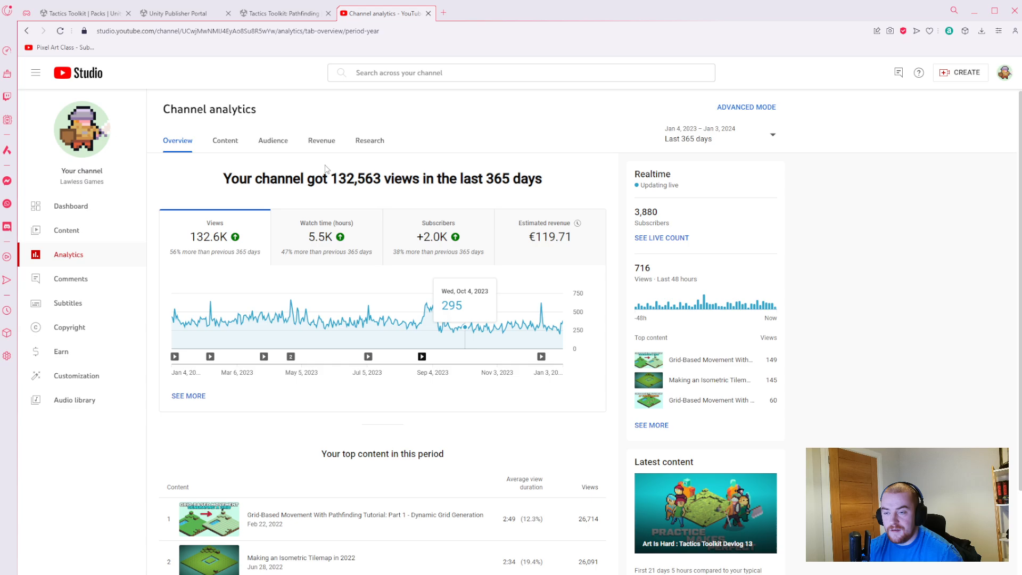
mouse_move(423, 356)
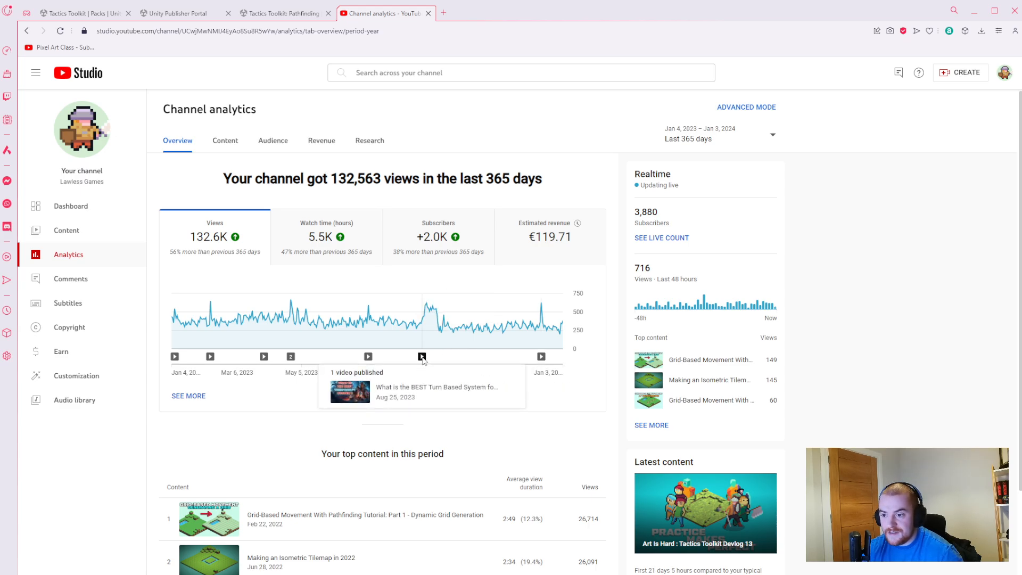
mouse_move(433, 309)
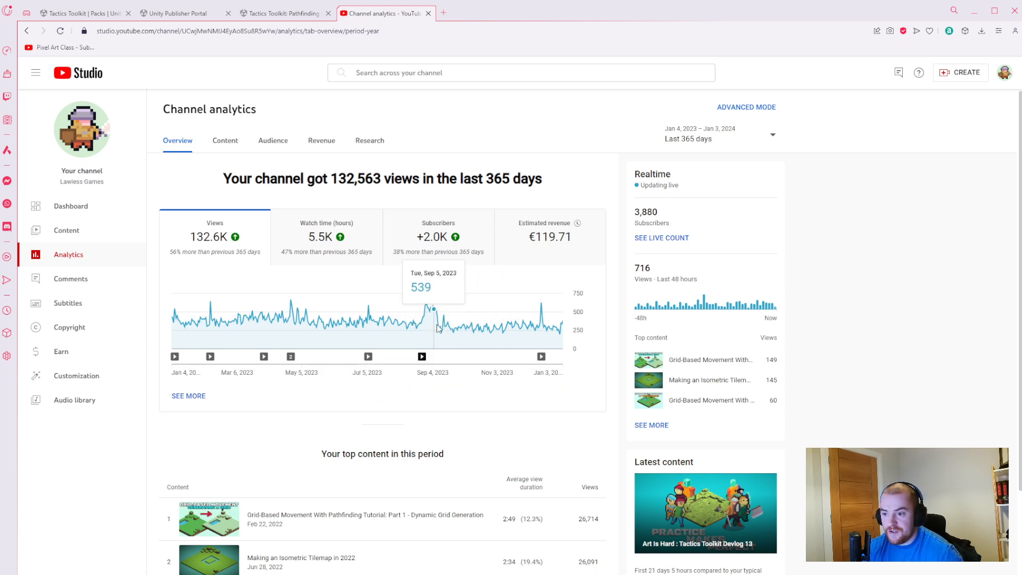
mouse_move(428, 303)
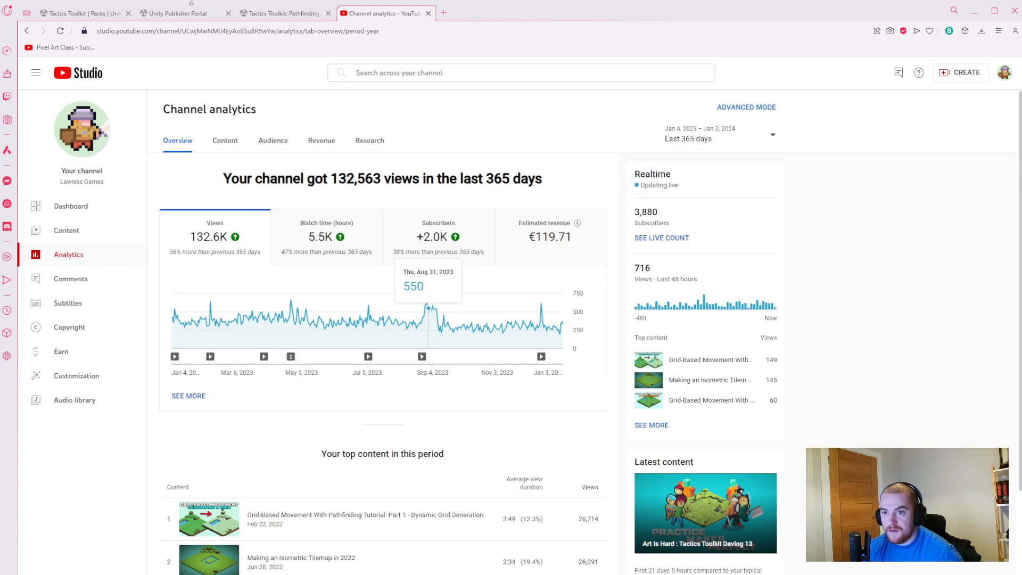
- Flip between YouTube's 132,563 yearly views and Tactics Toolkit's first-year sales analytics
click(185, 12)
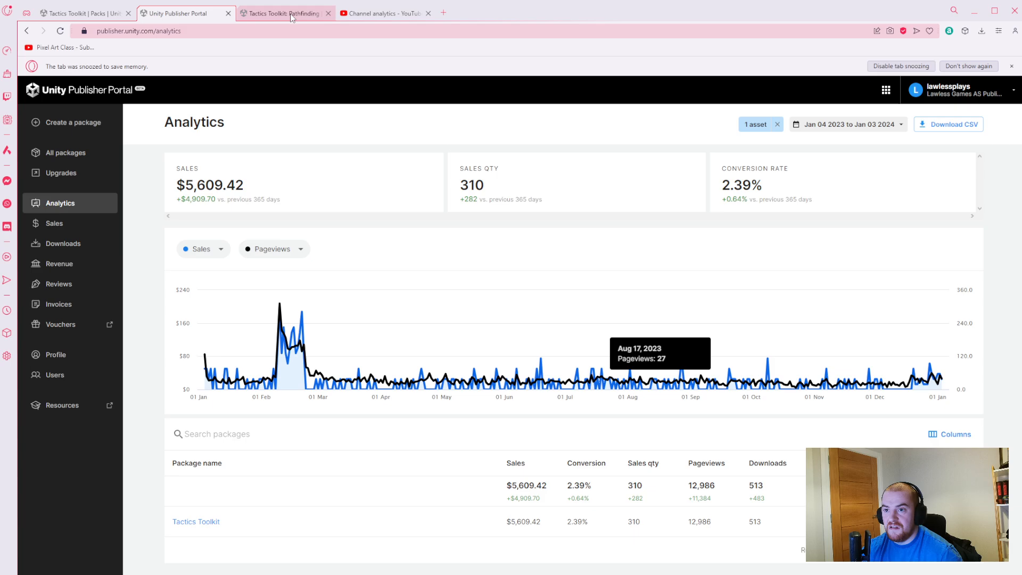
click(384, 13)
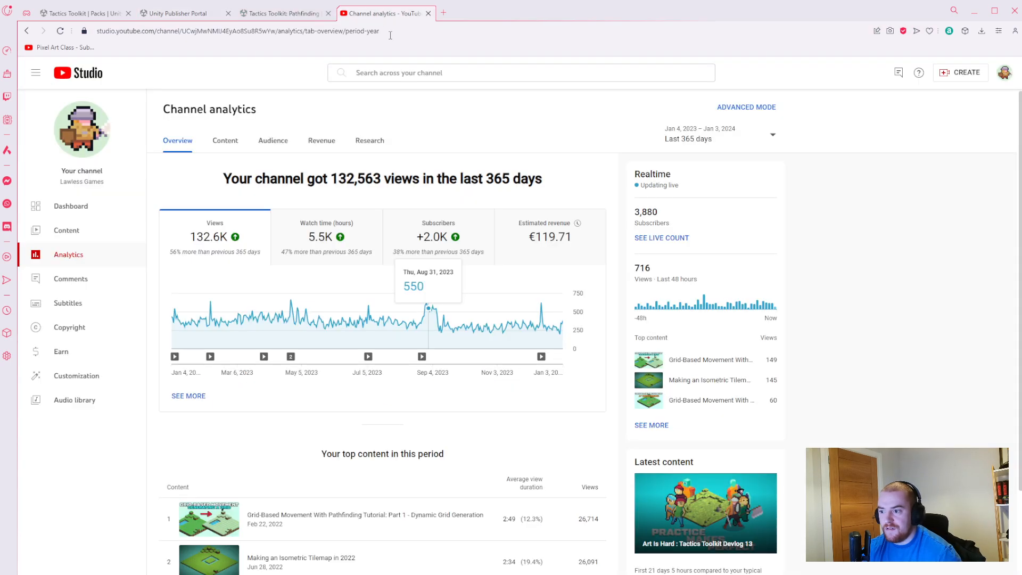
mouse_move(545, 341)
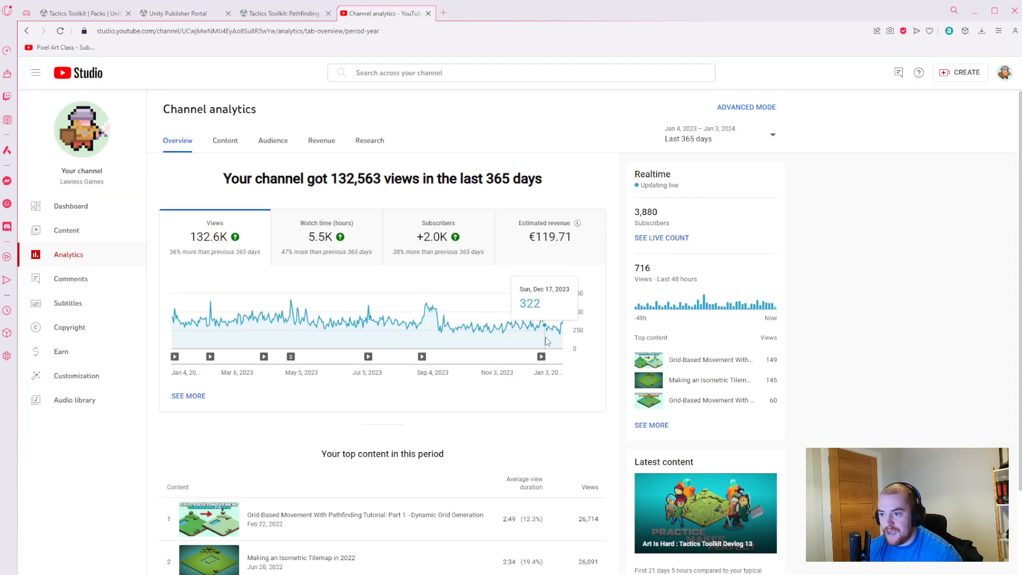
mouse_move(540, 324)
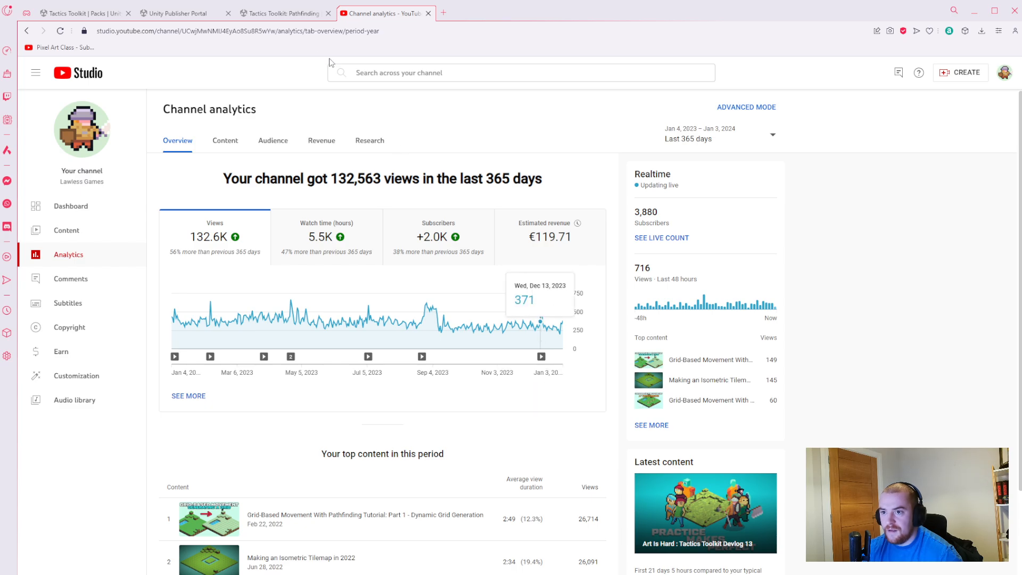
click(184, 13)
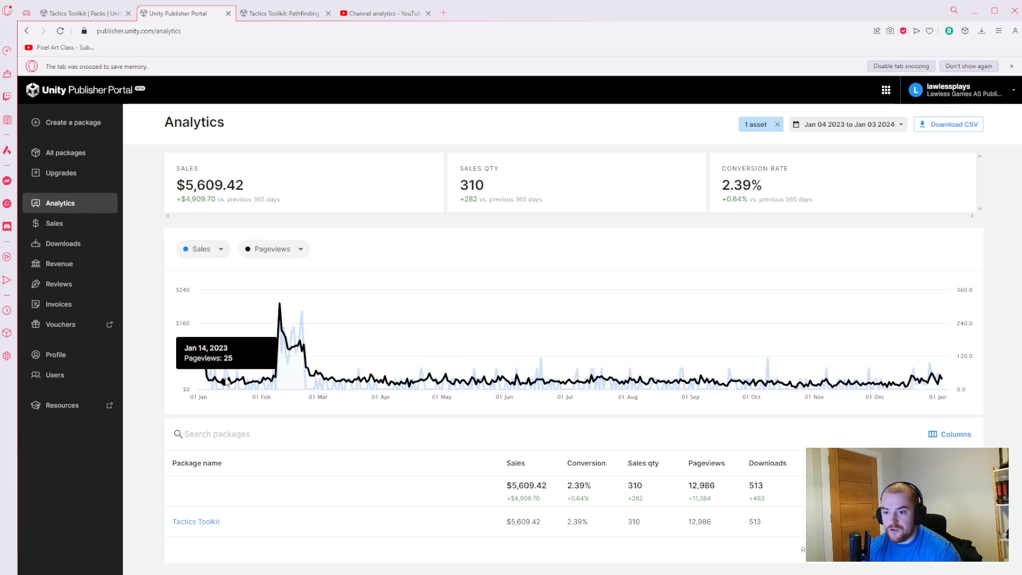
mouse_move(248, 375)
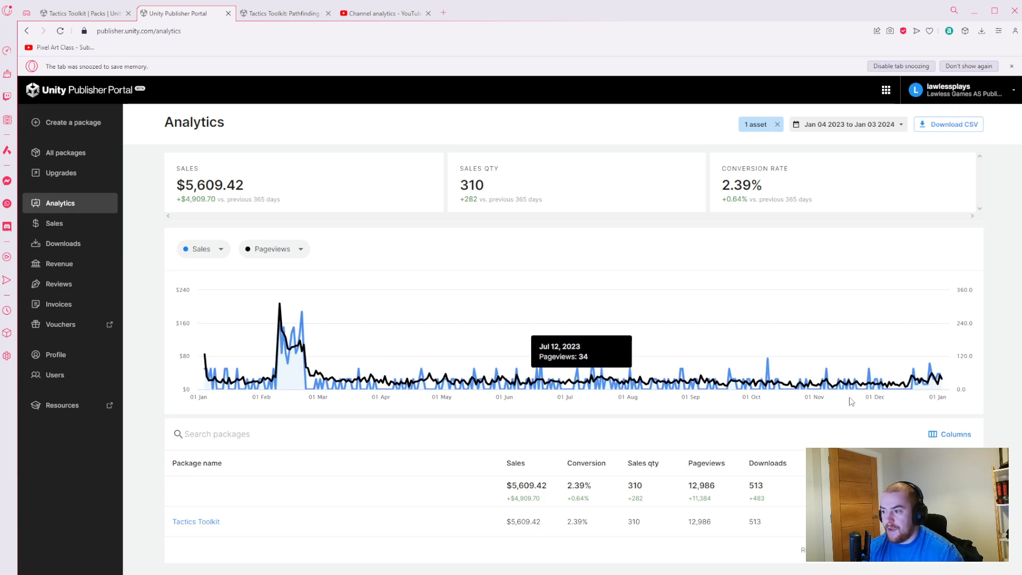
mouse_move(915, 381)
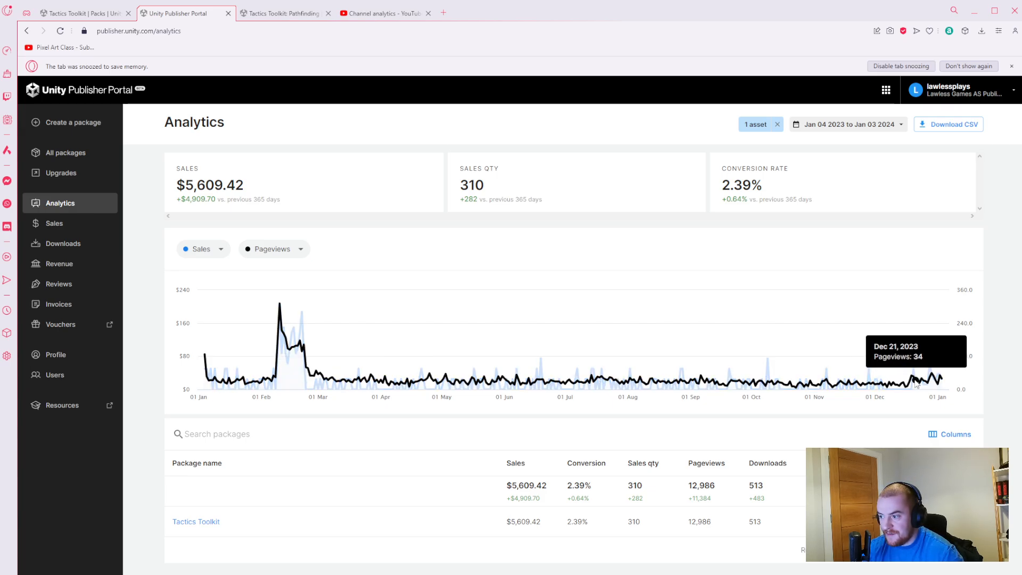
mouse_move(912, 379)
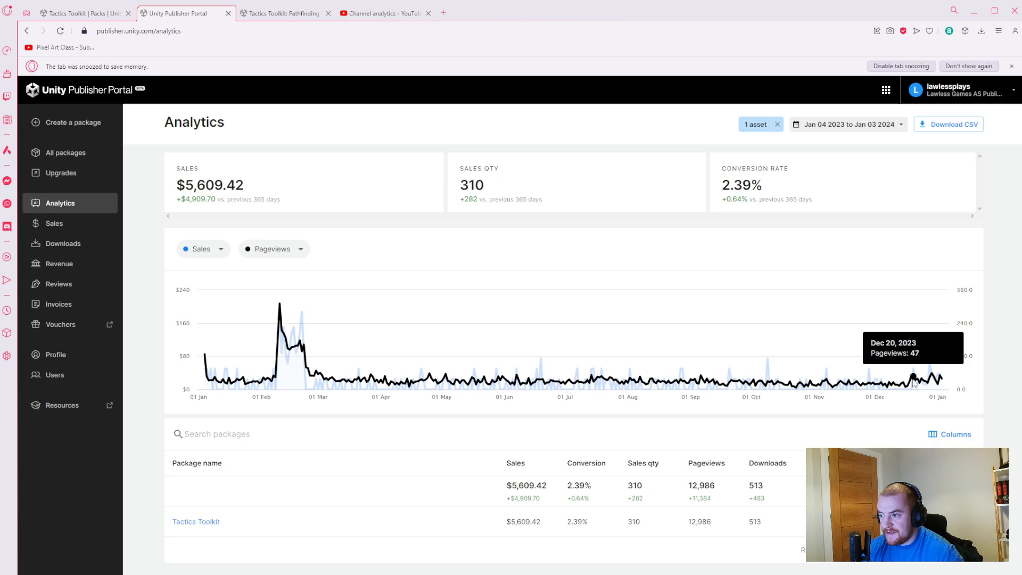
mouse_move(912, 381)
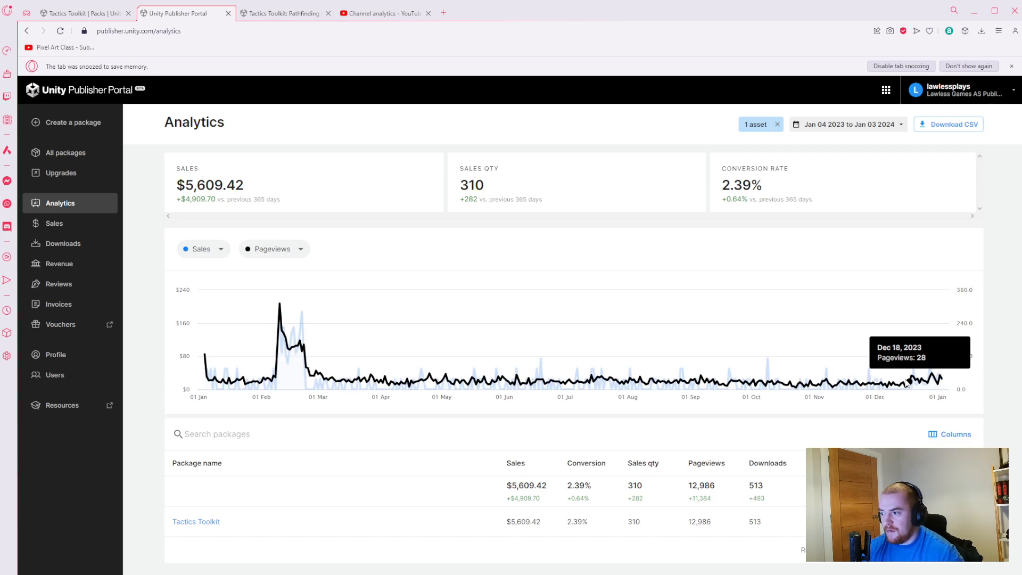
mouse_move(480, 321)
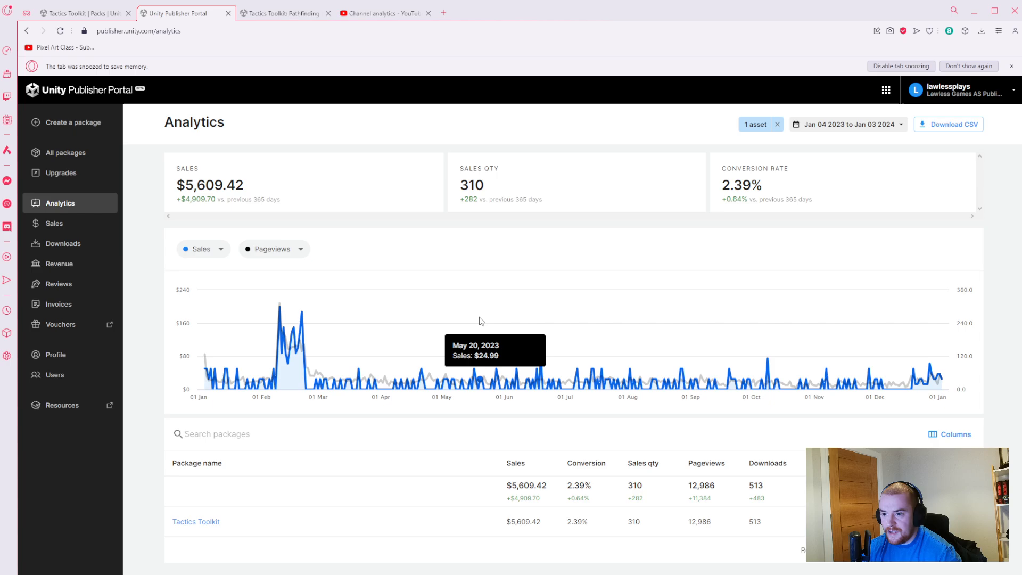
mouse_move(319, 317)
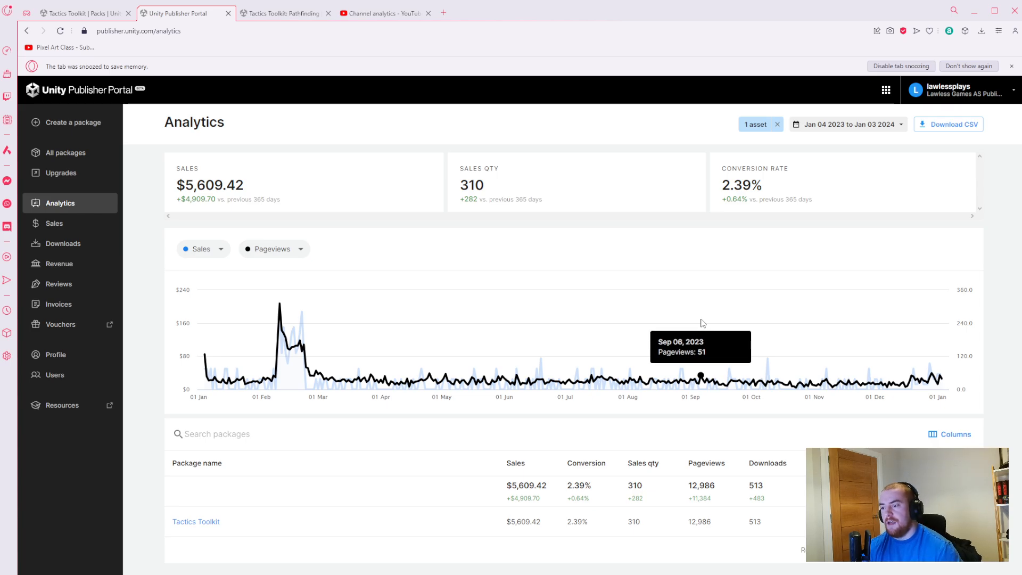
mouse_move(295, 272)
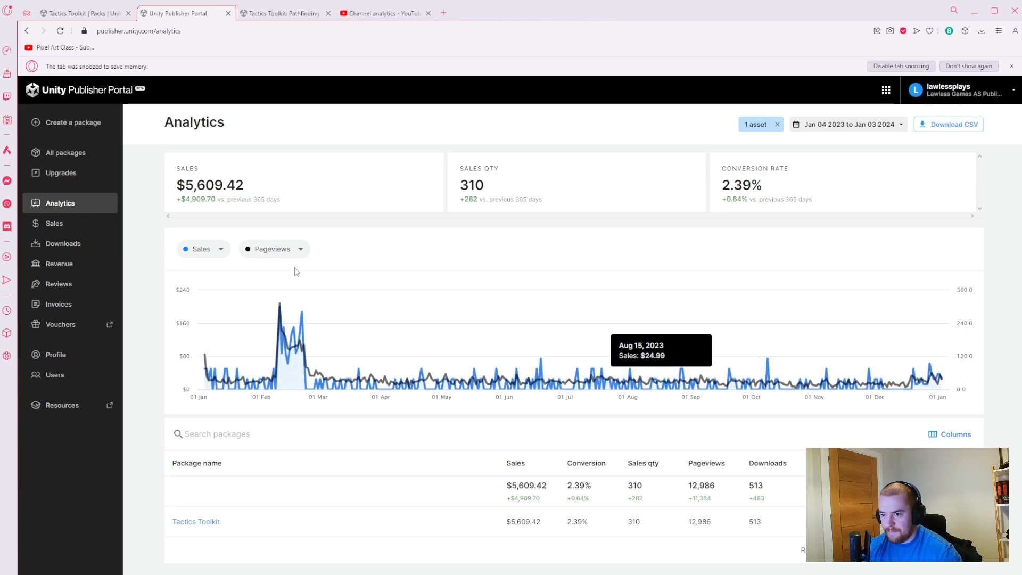
mouse_move(283, 333)
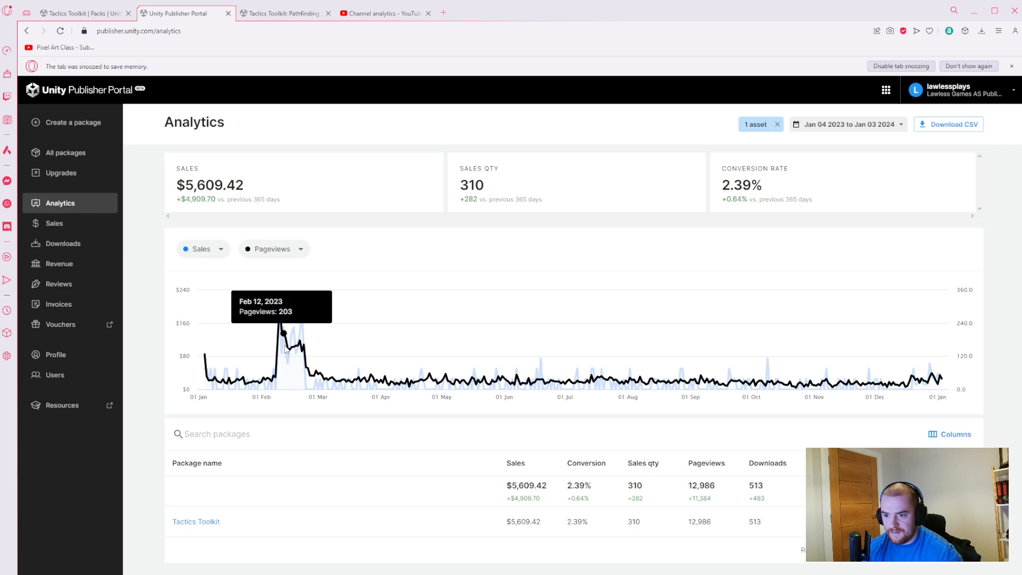
mouse_move(361, 344)
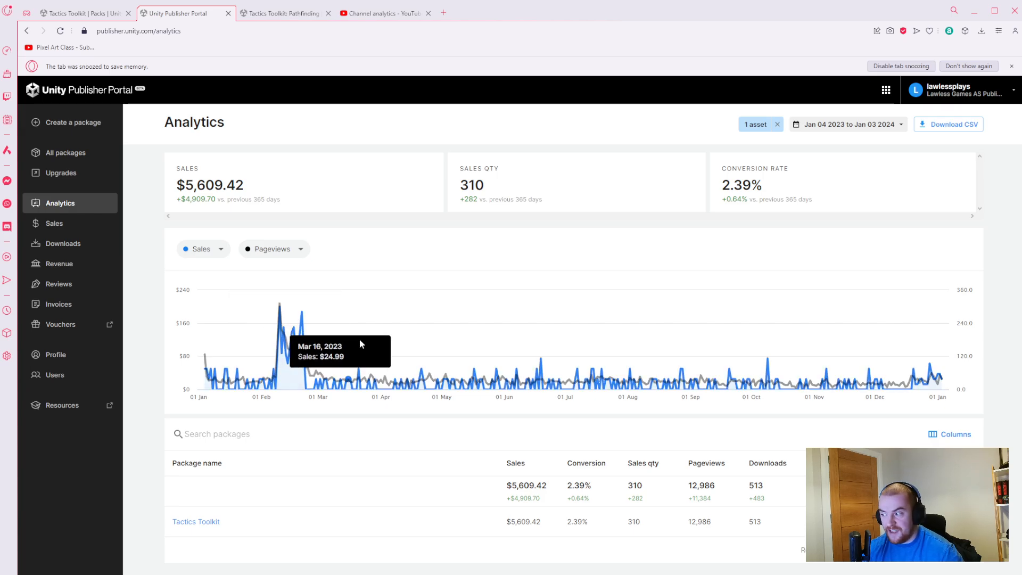
mouse_move(402, 241)
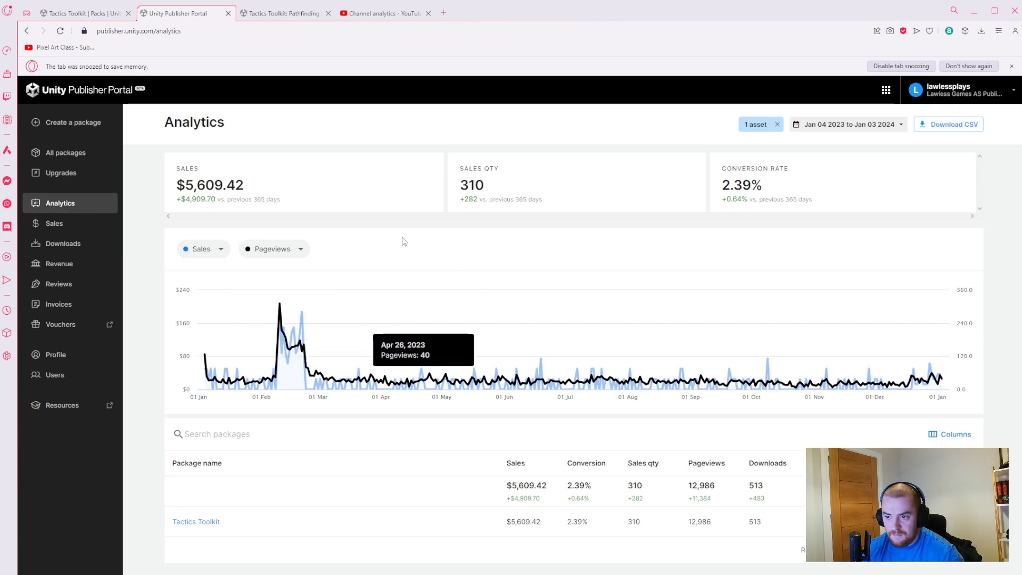
mouse_move(372, 255)
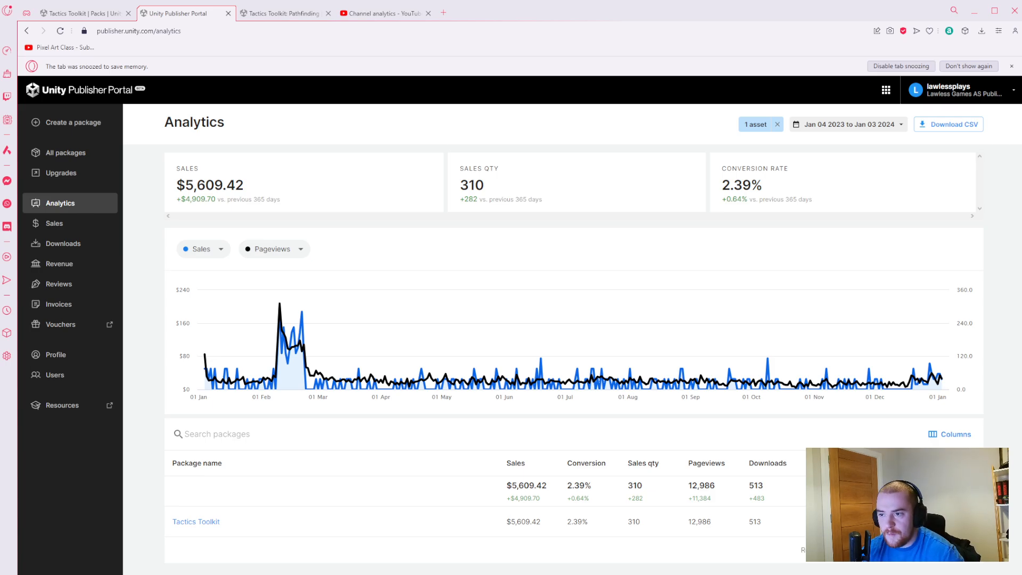
mouse_move(766, 159)
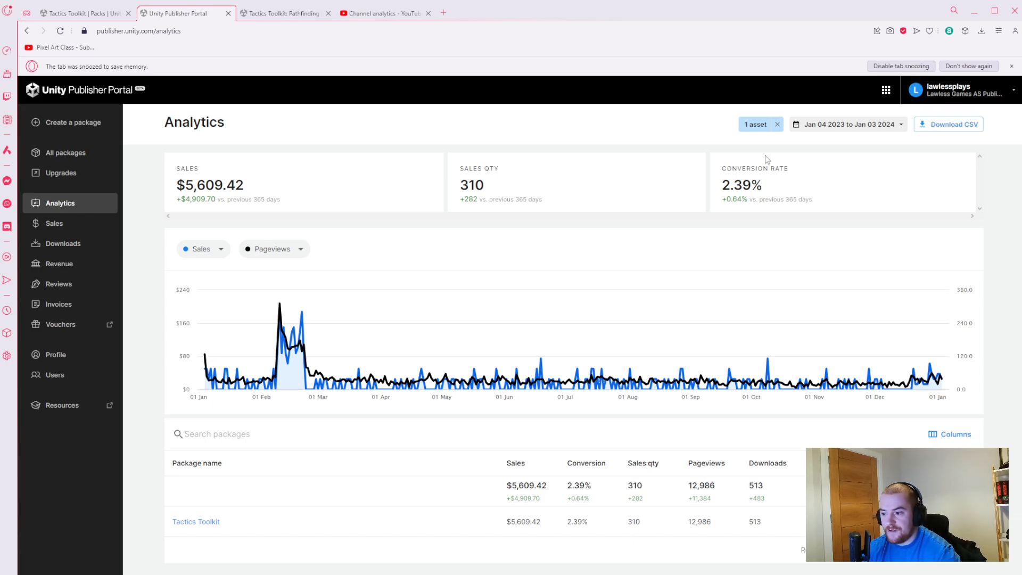
mouse_move(757, 159)
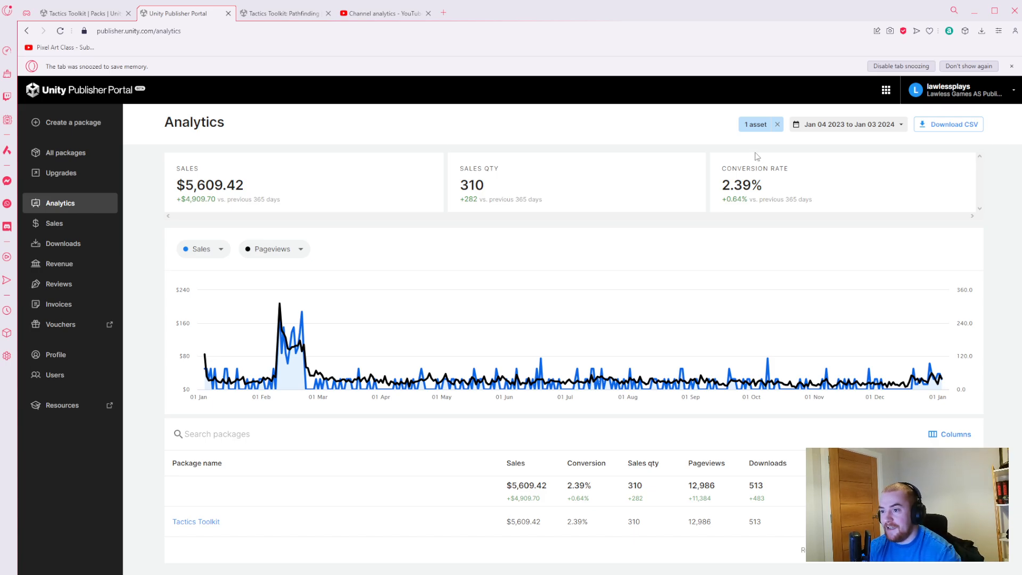